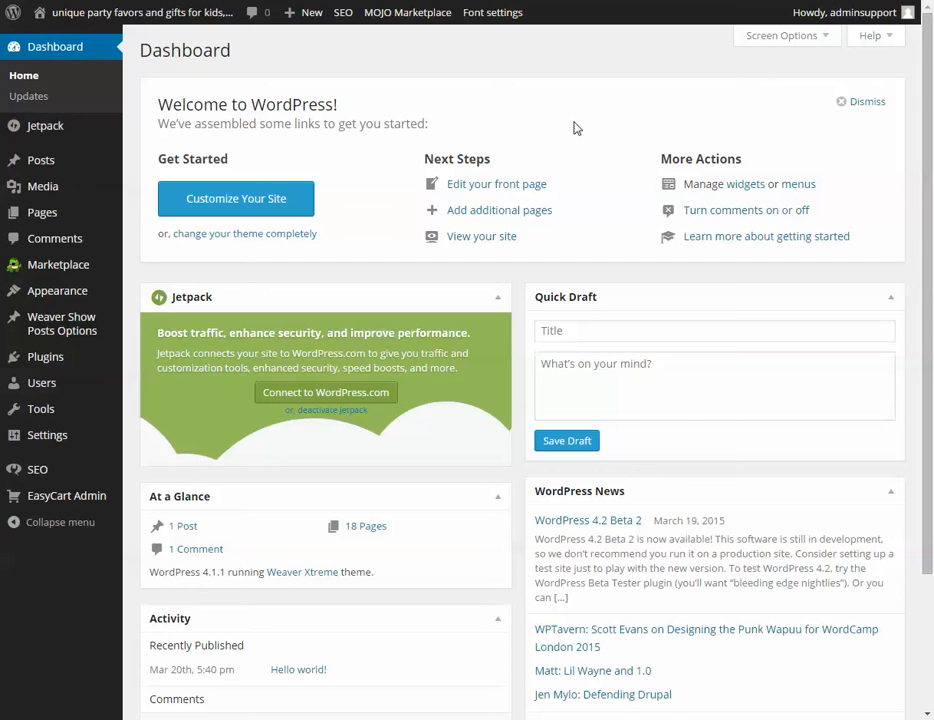
mouse_move(66, 496)
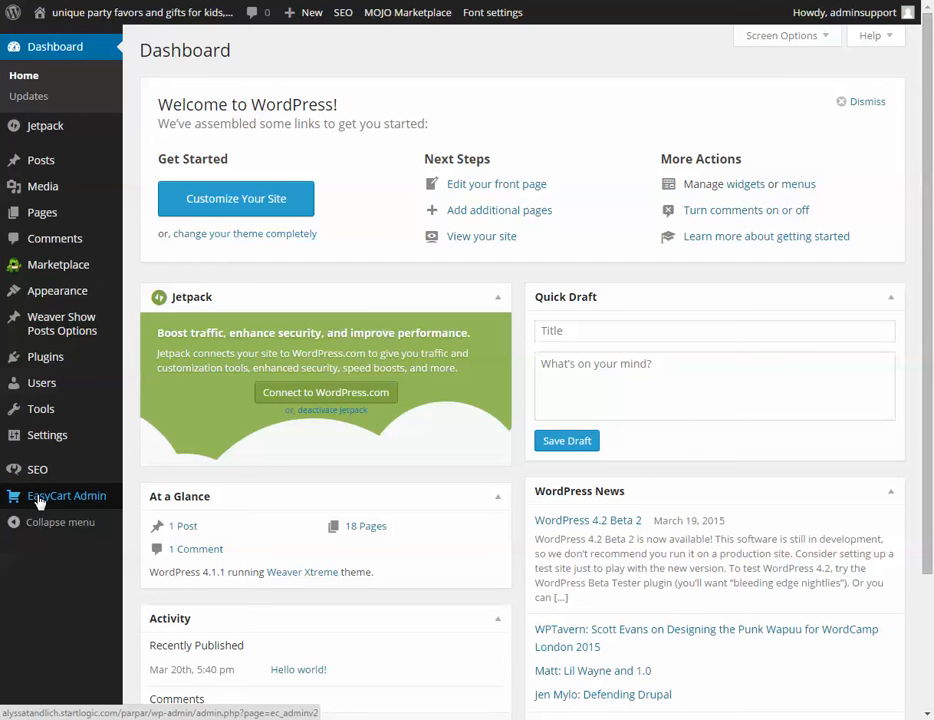
Go to the EasyCart store administration dashboard from the WordPress sidebar
left_click(66, 496)
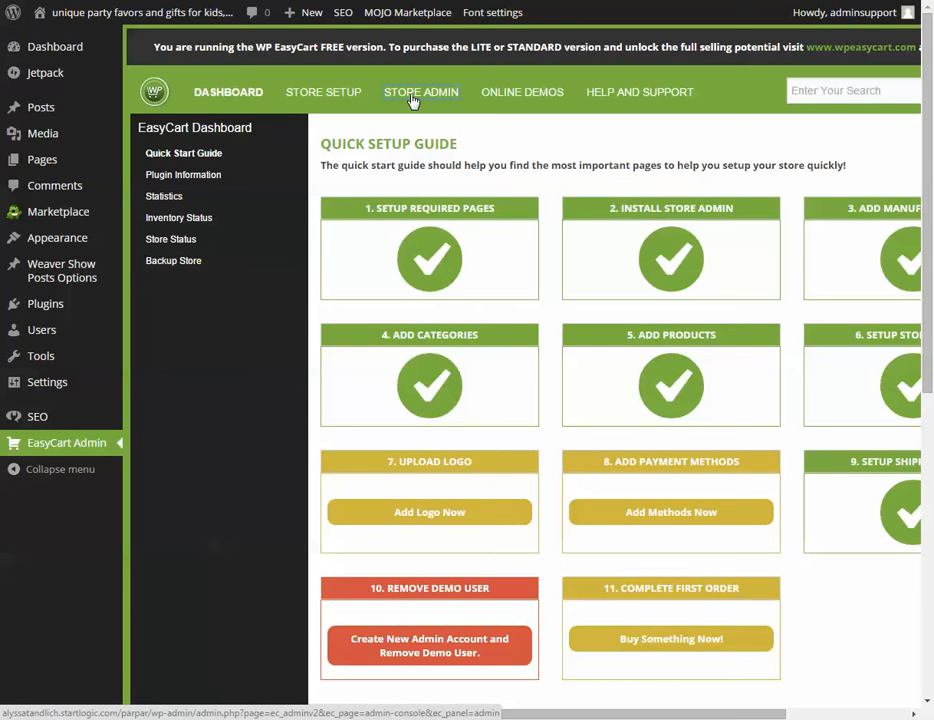
left_click(420, 92)
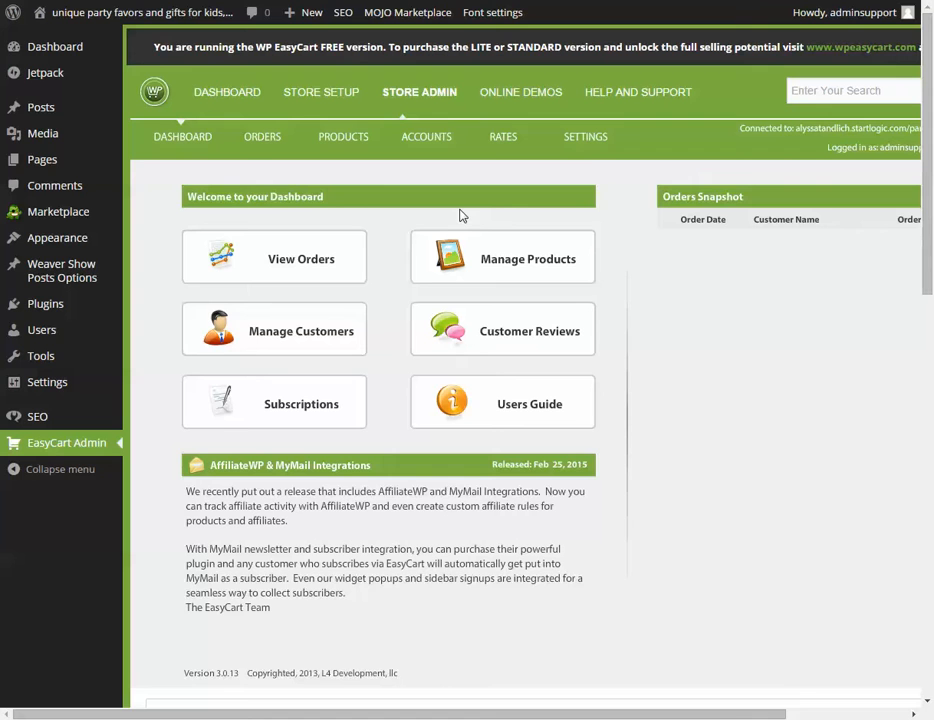
mouse_move(344, 136)
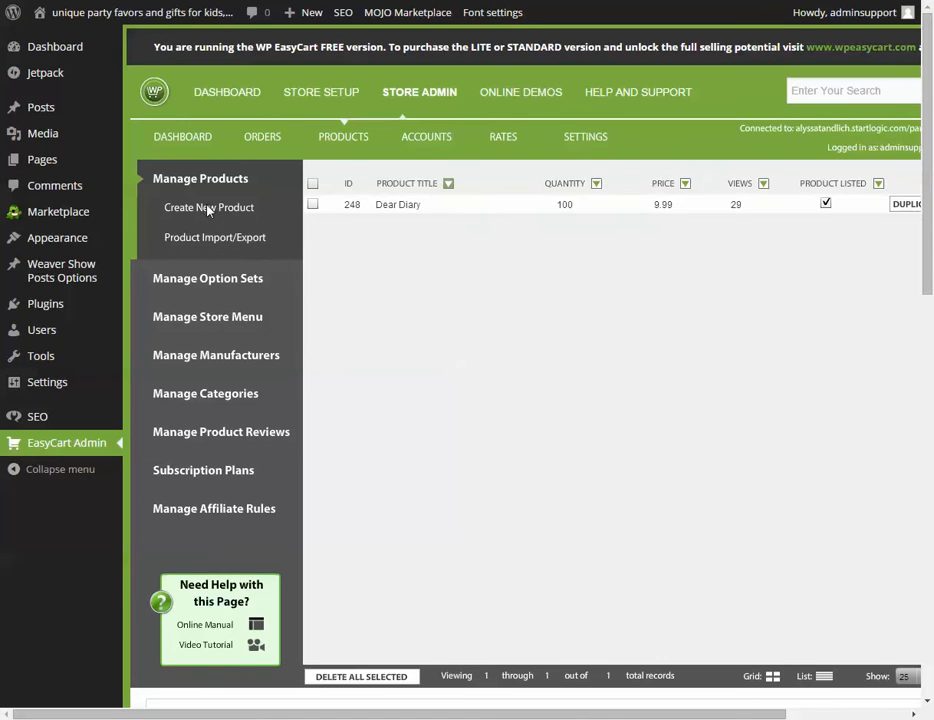
Start a new product and pick its type in the Product Setup Wizard
left_click(208, 206)
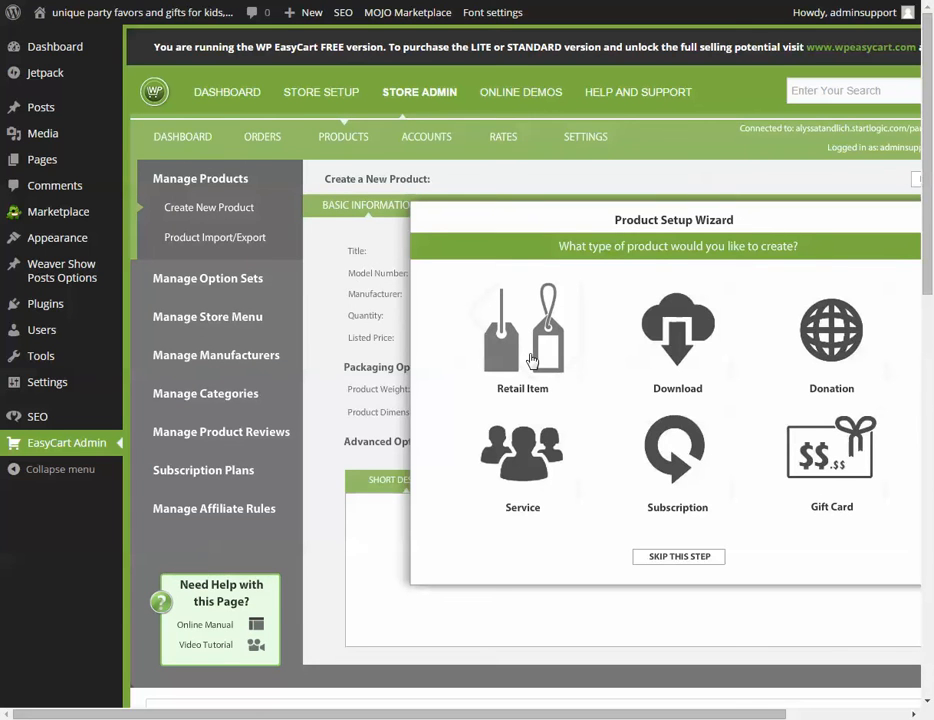
mouse_move(516, 464)
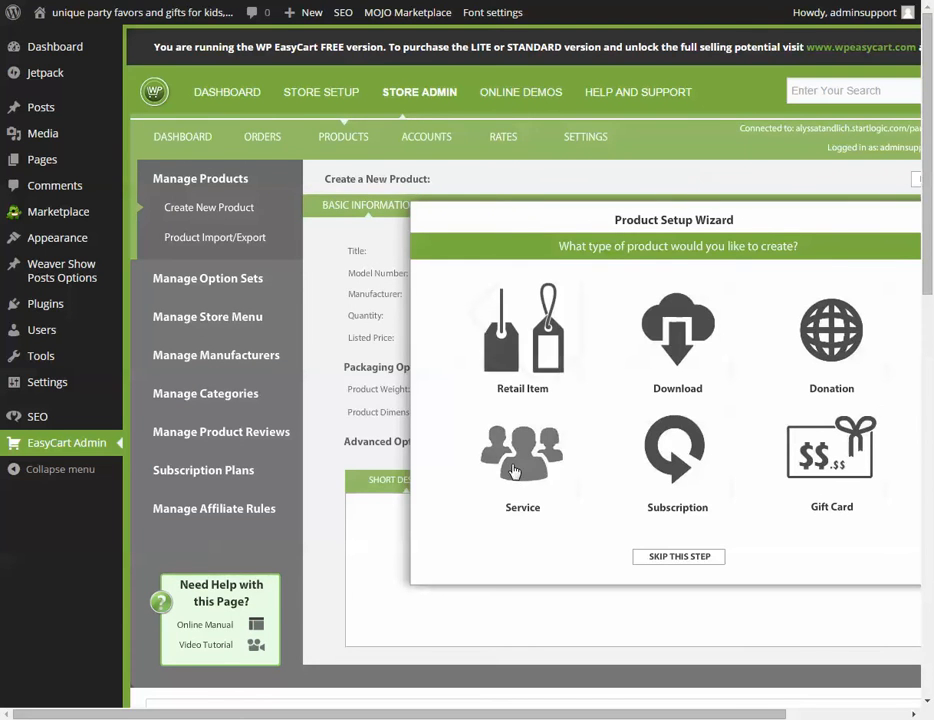
mouse_move(526, 464)
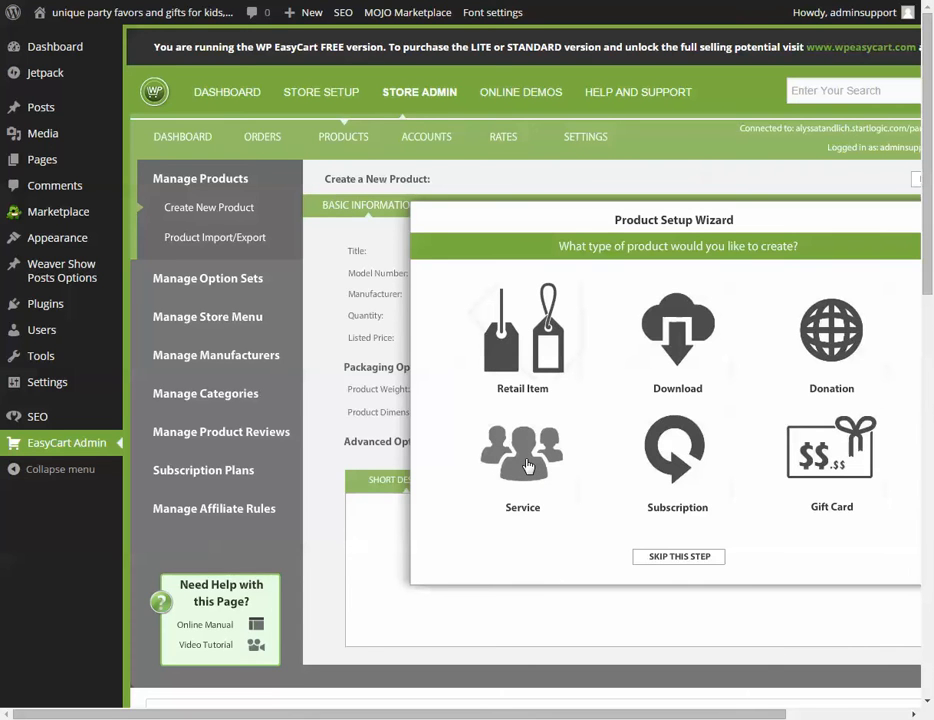
mouse_move(700, 344)
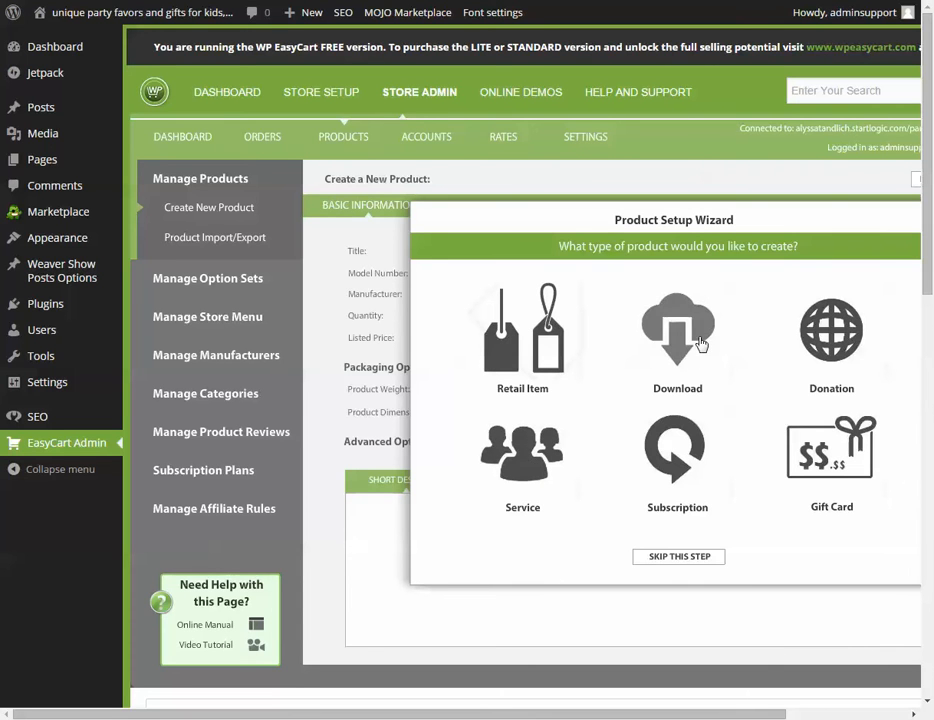
mouse_move(660, 344)
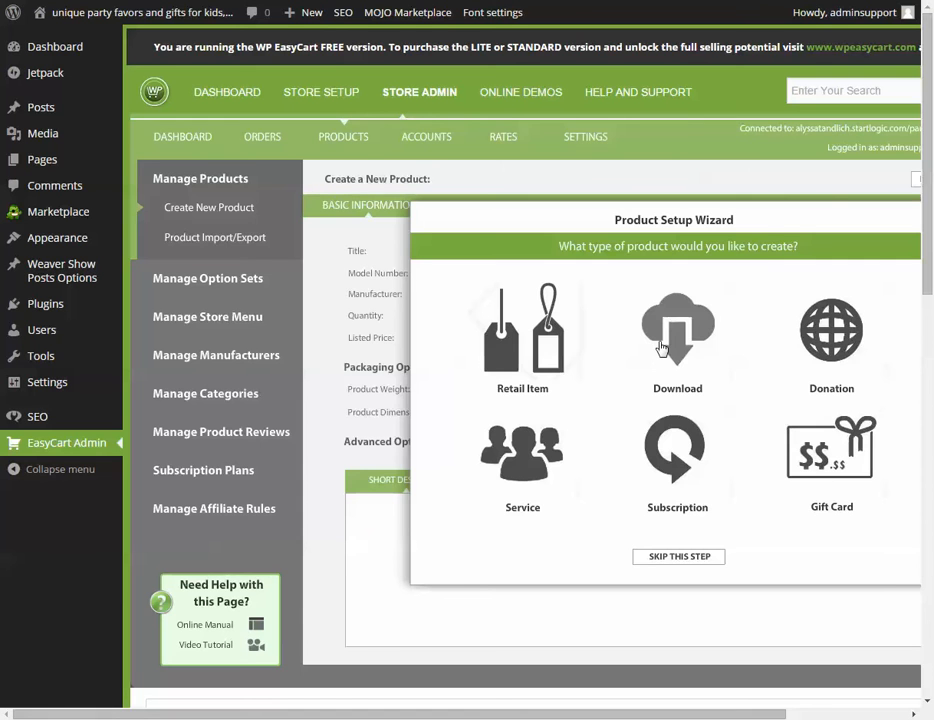
left_click(522, 330)
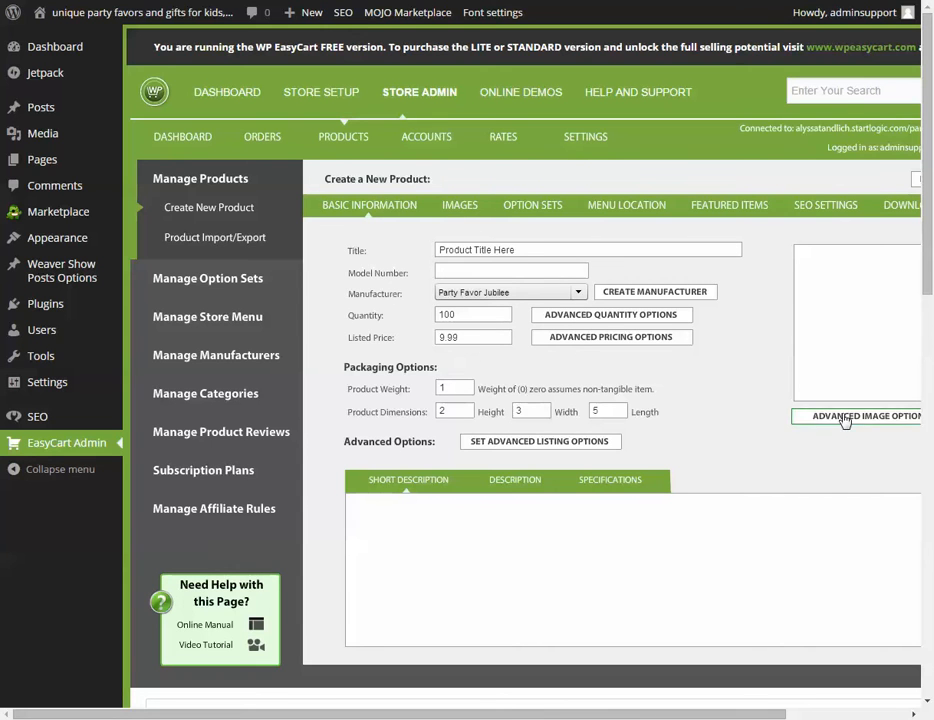
Upload the Locker-Pencil-Cup photo as the product's first image
left_click(460, 204)
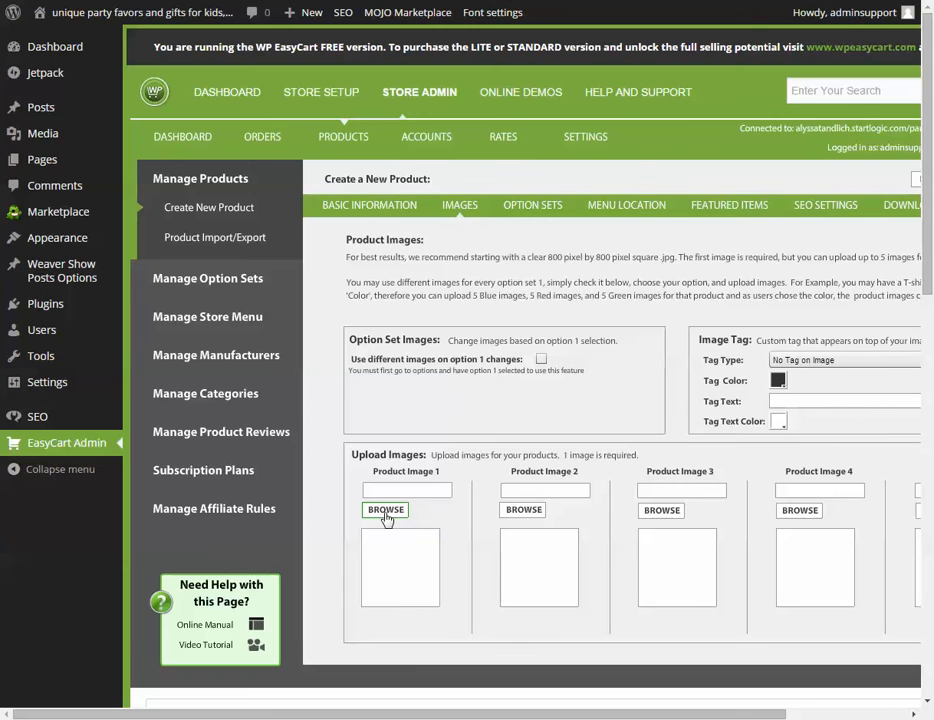
left_click(384, 510)
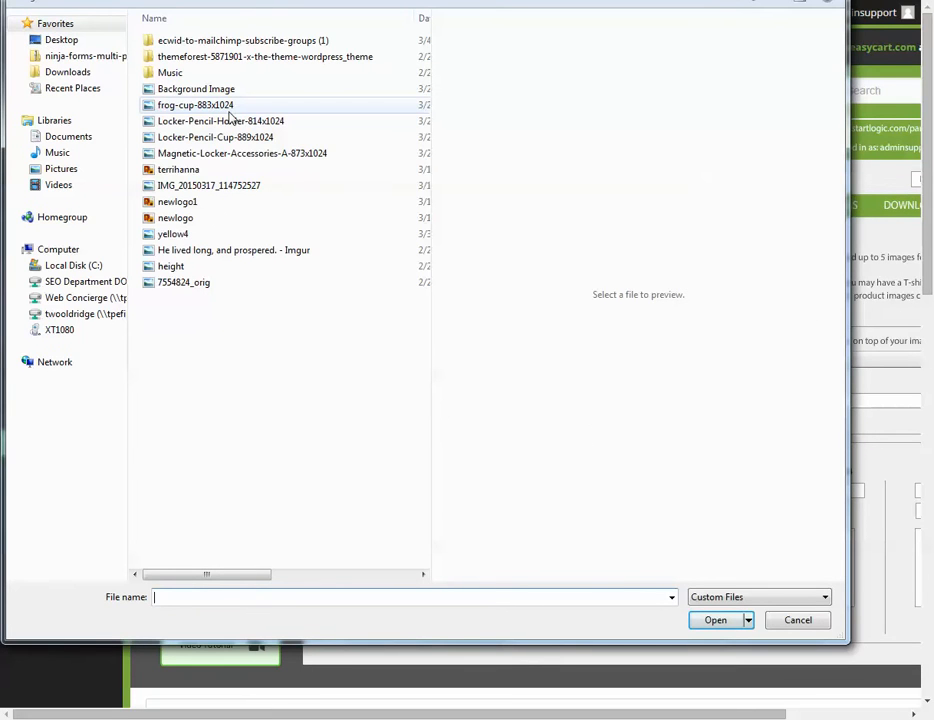
left_click(216, 136)
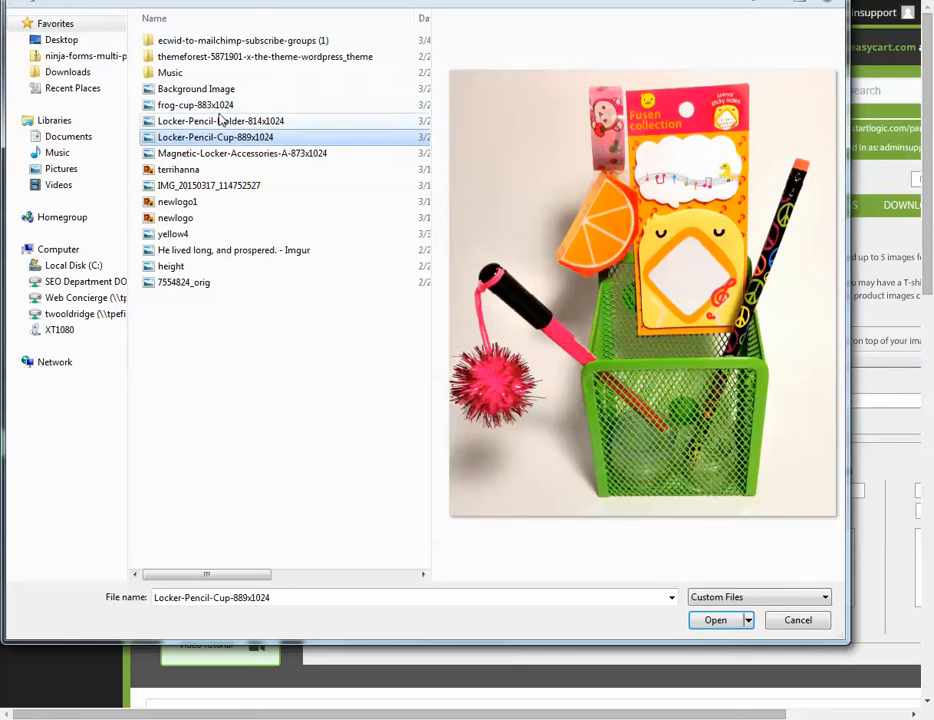
left_click(714, 620)
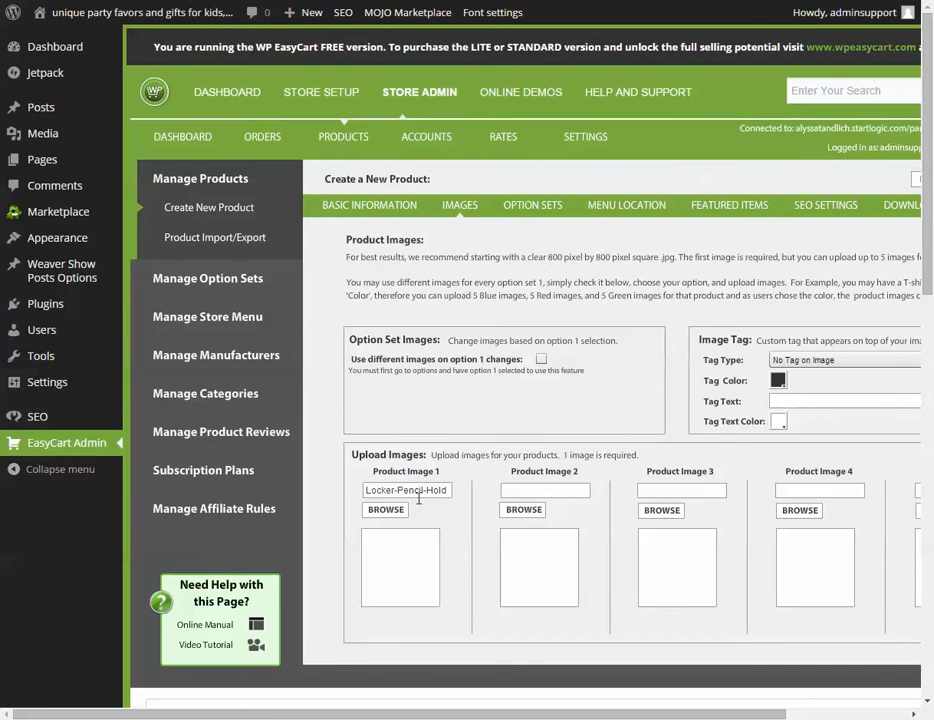
left_click(384, 510)
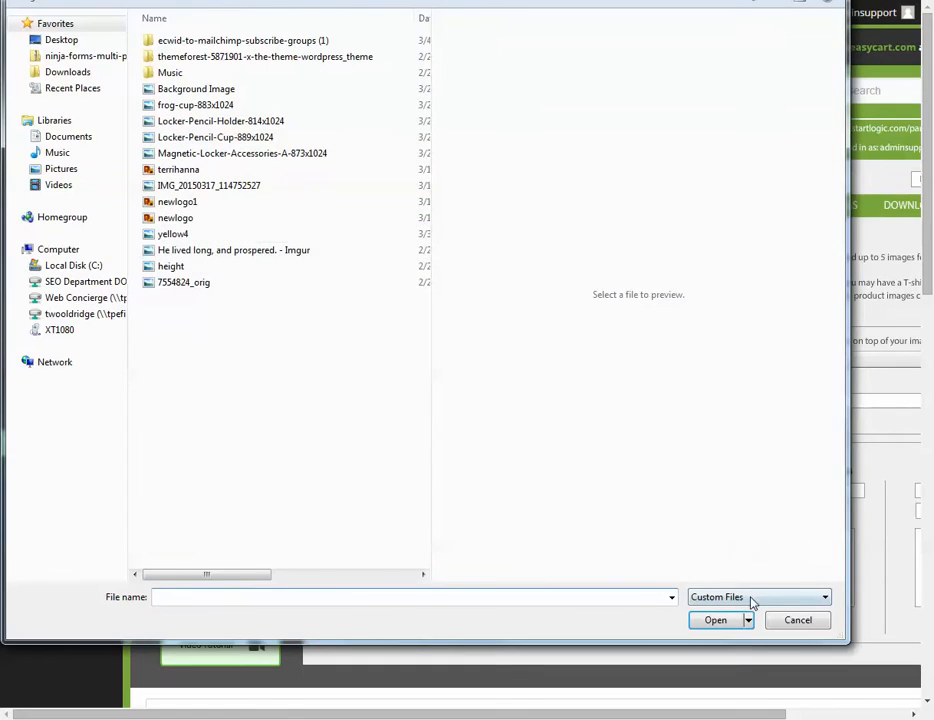
left_click(716, 620)
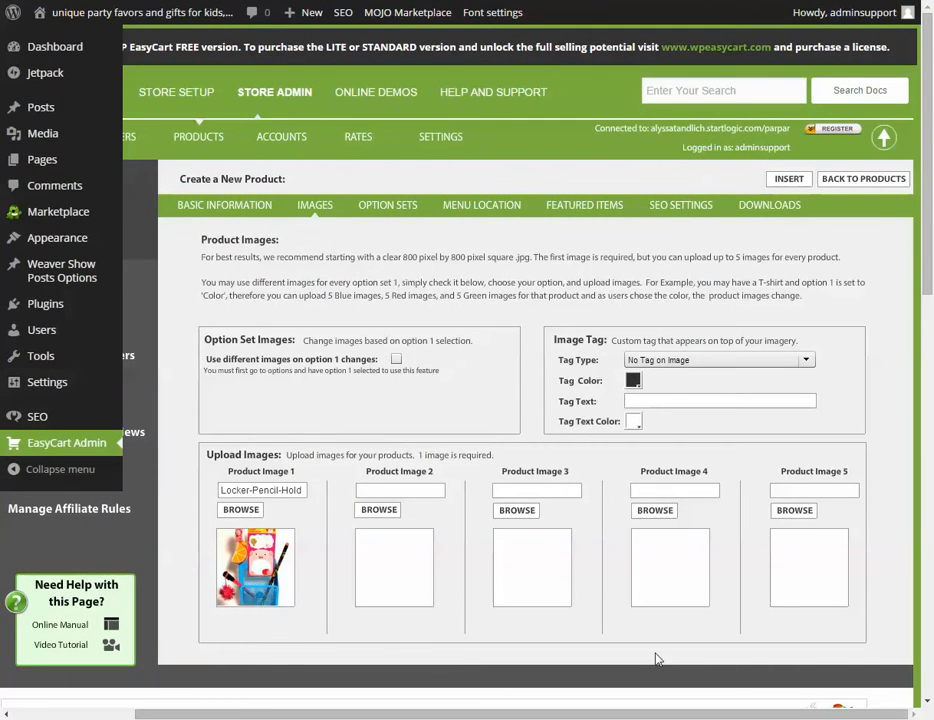
Return to Basic Information, dismiss the invalid model number warning, and show SEO Settings
left_click(224, 204)
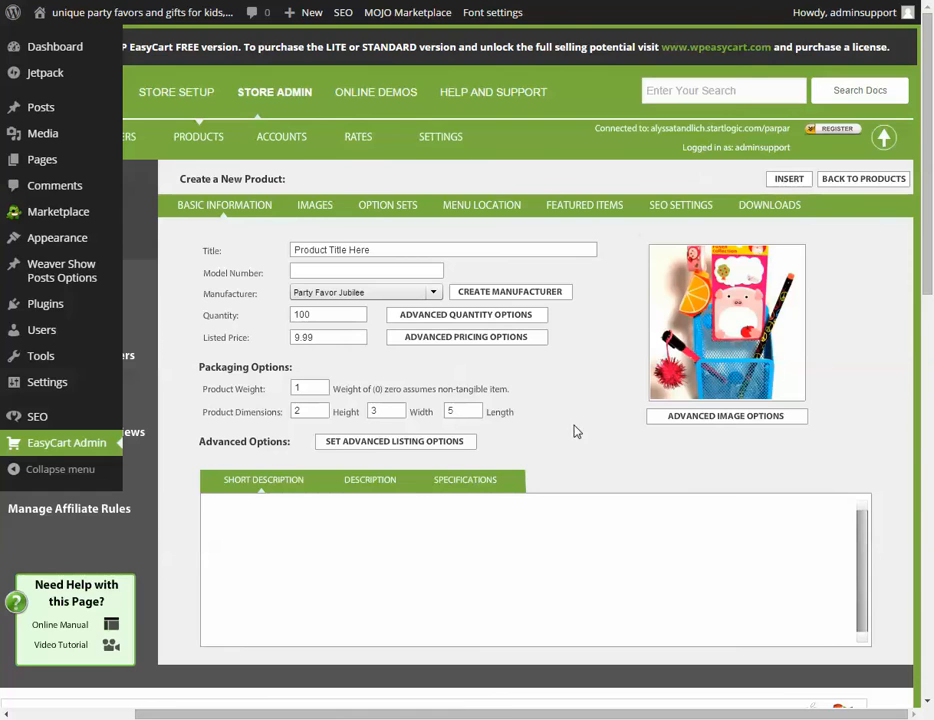
mouse_move(736, 218)
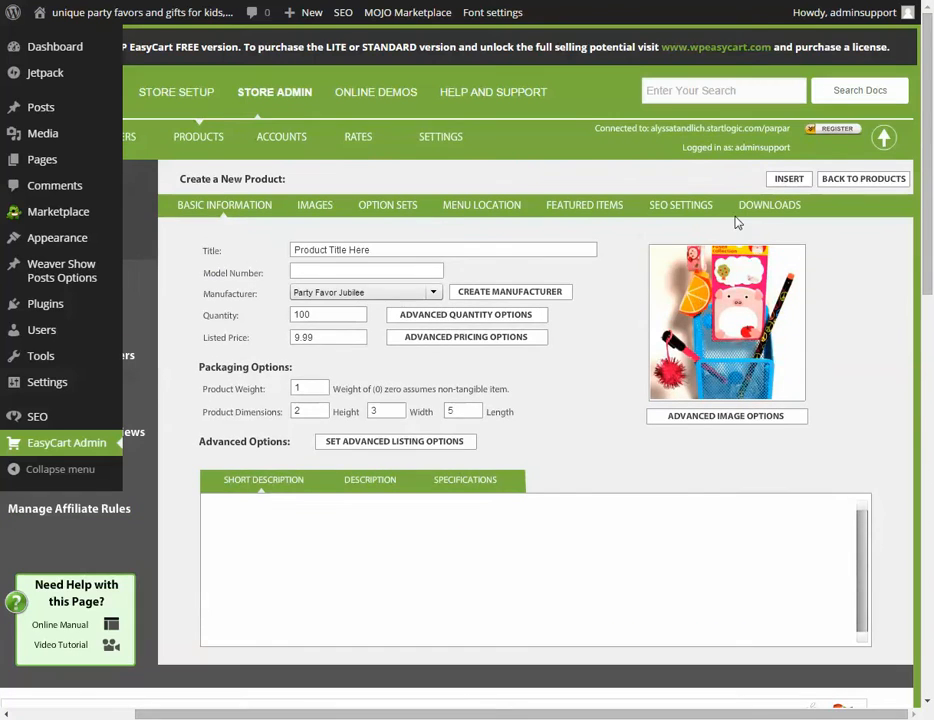
left_click(788, 178)
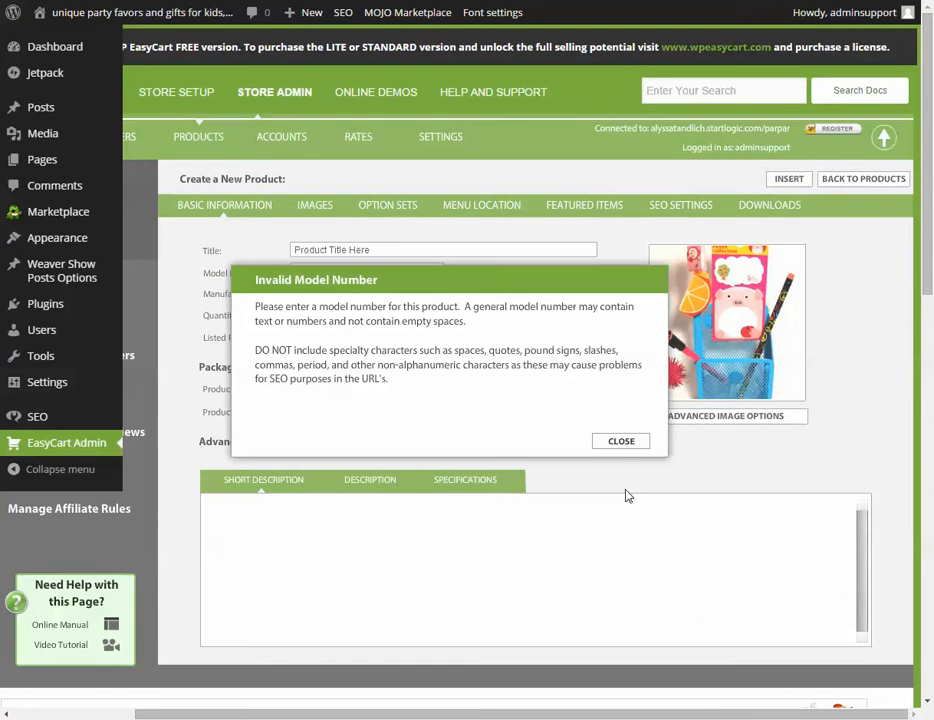
mouse_move(304, 320)
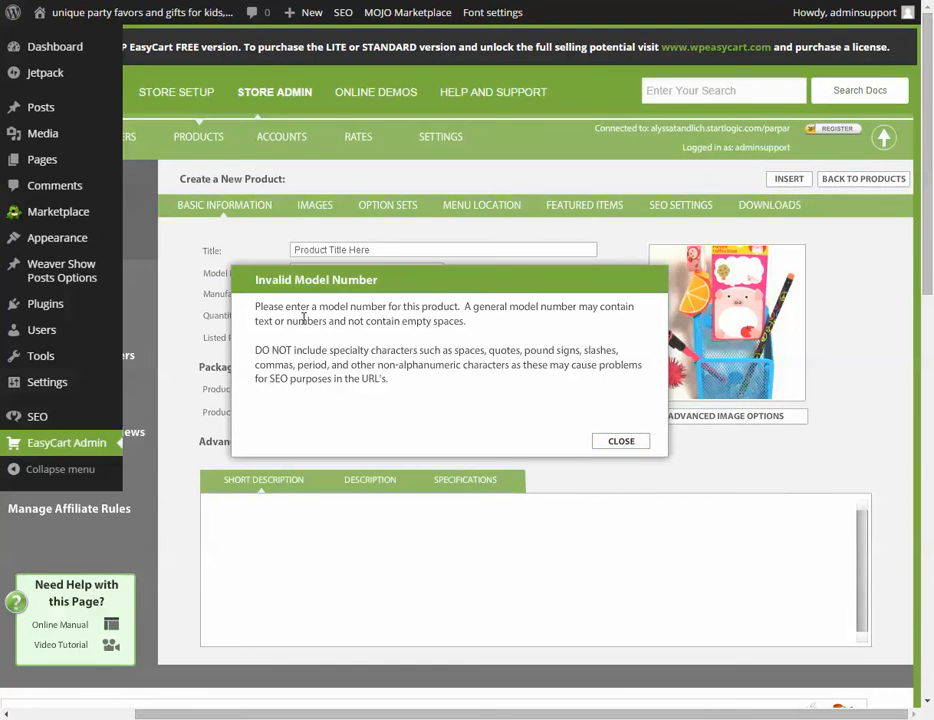
left_click(620, 442)
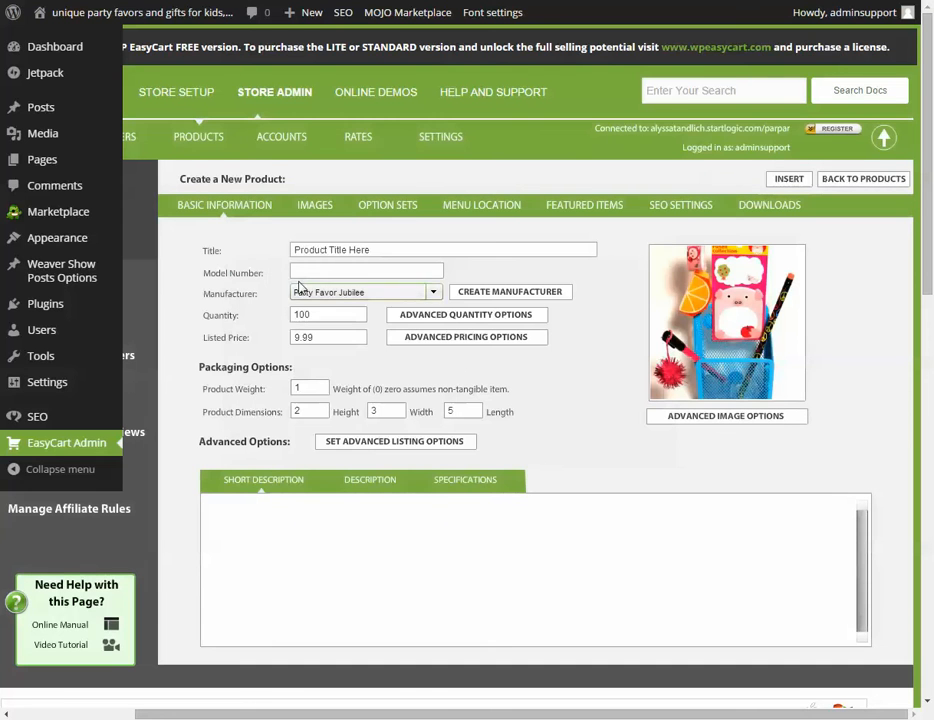
mouse_move(636, 226)
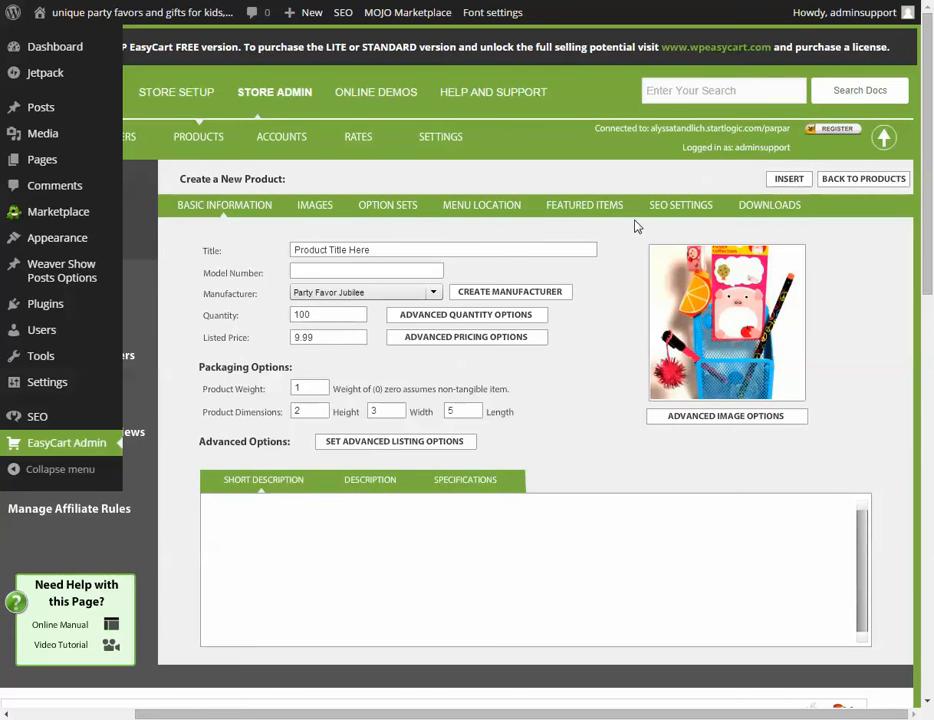
left_click(680, 204)
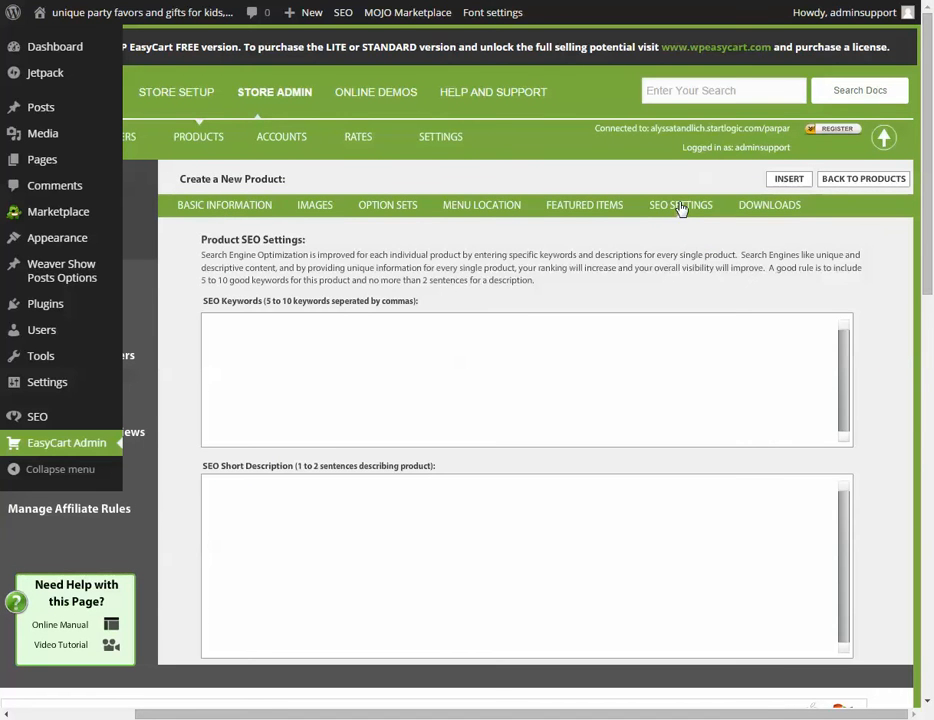
scroll("down", 3)
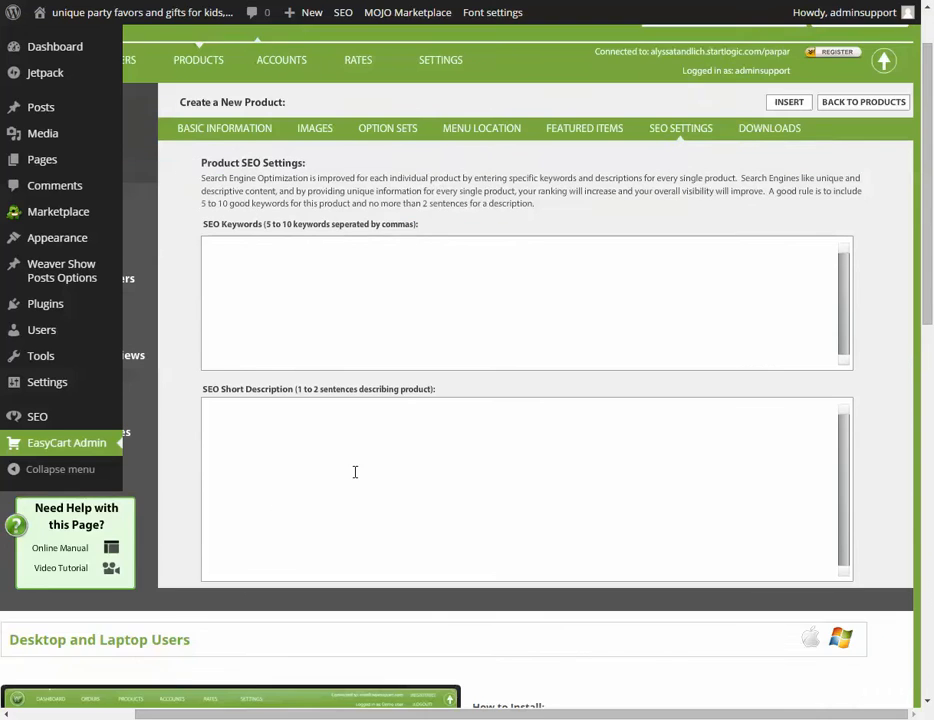
Insert the new product into the store, then begin a new option set from Manage Option Sets
left_click(868, 102)
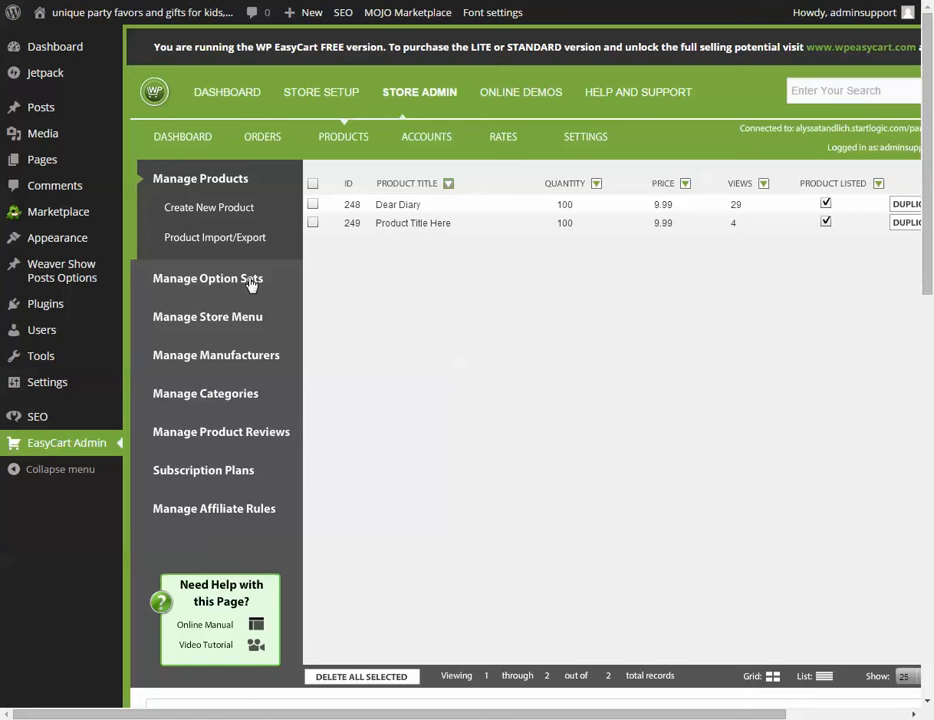
mouse_move(232, 286)
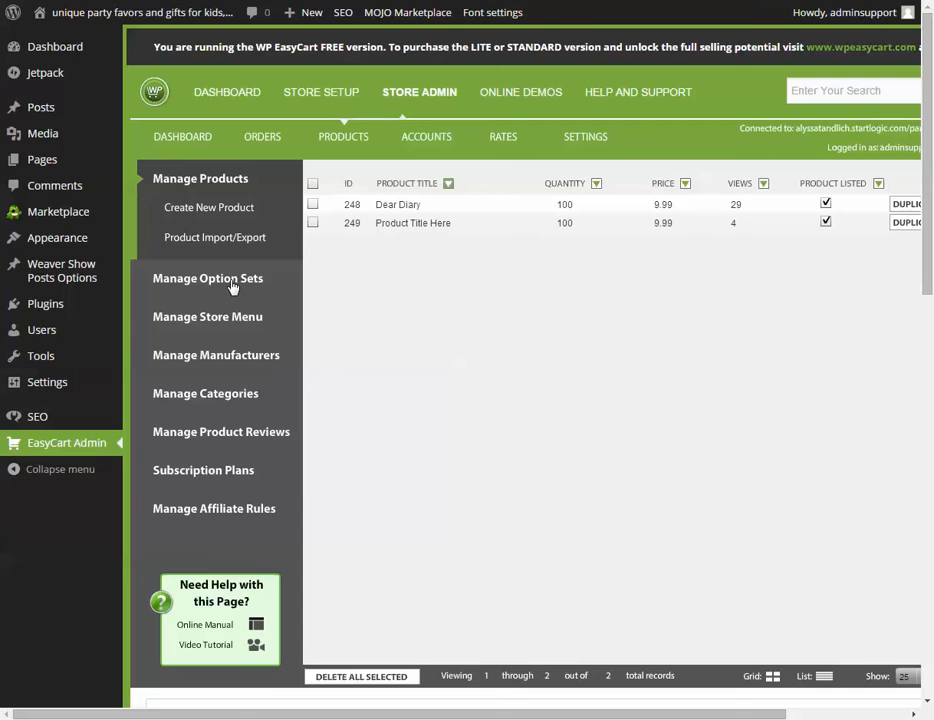
mouse_move(222, 290)
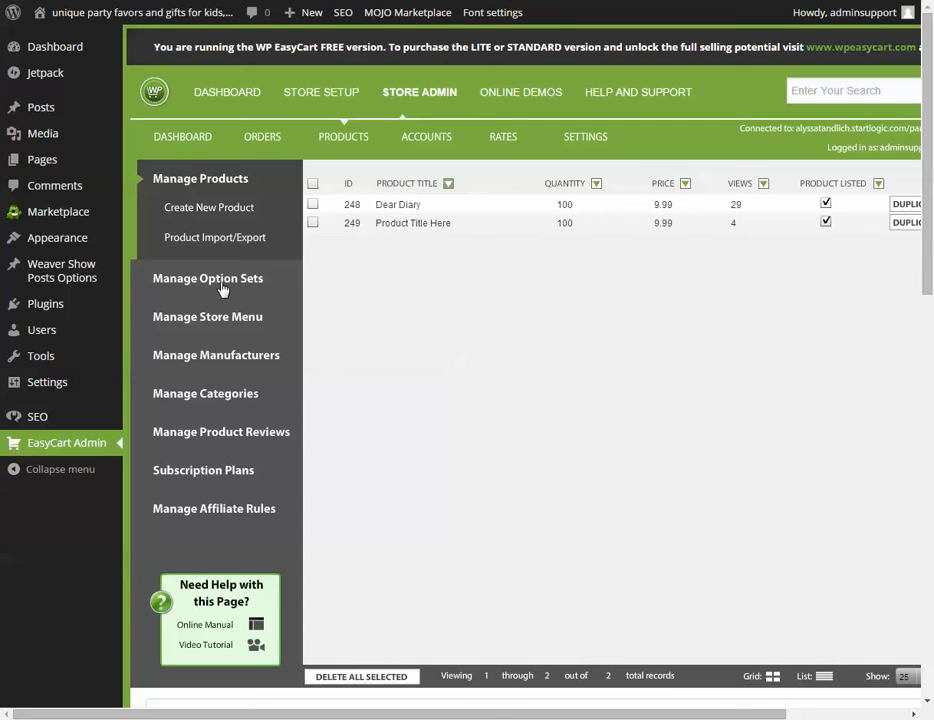
mouse_move(204, 284)
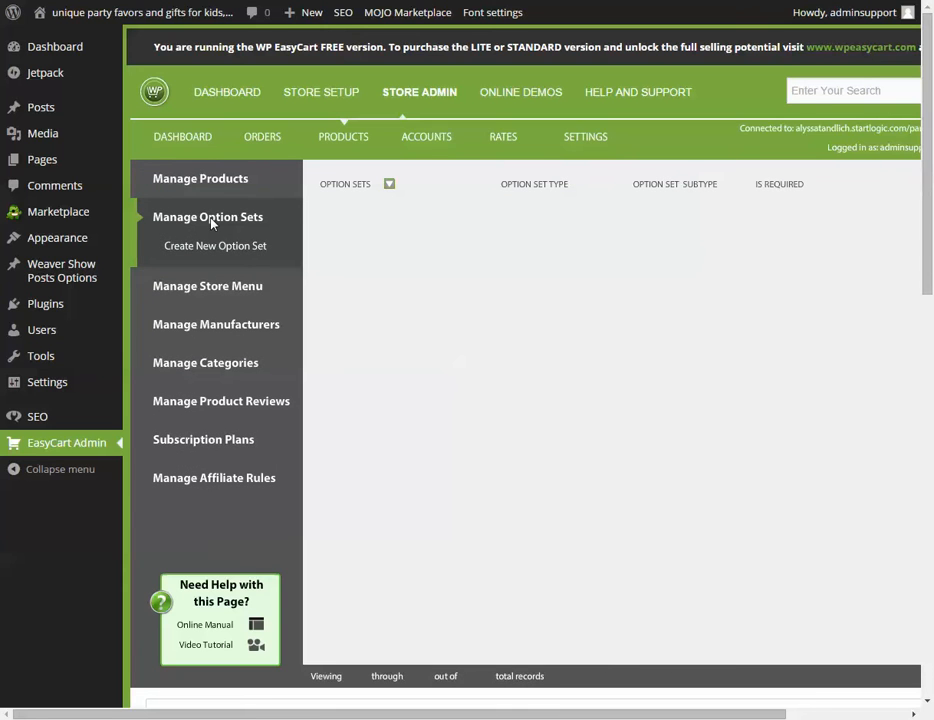
left_click(208, 216)
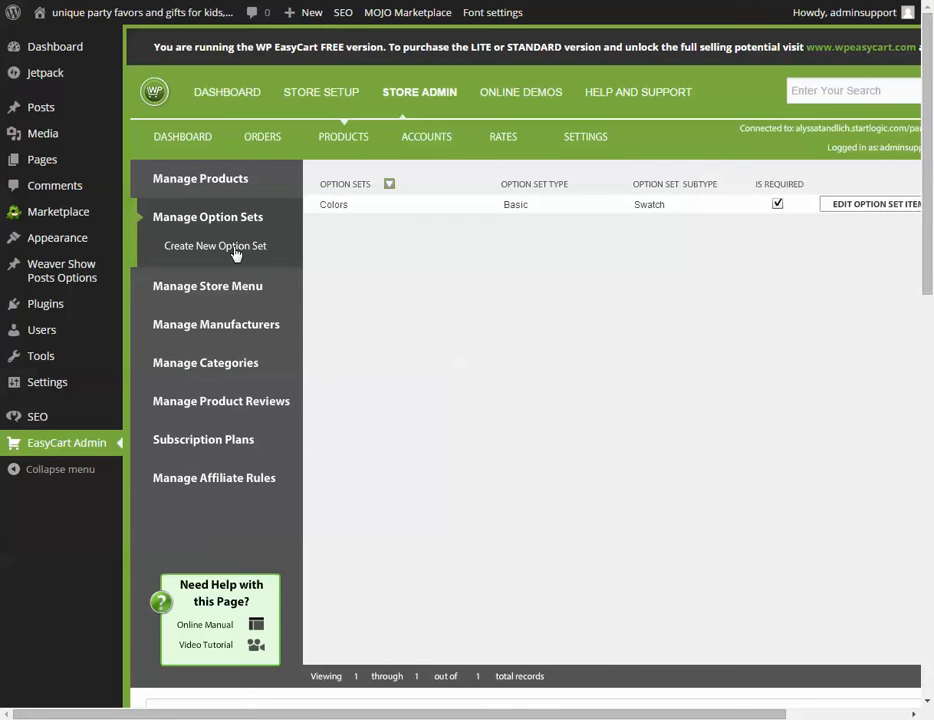
left_click(216, 246)
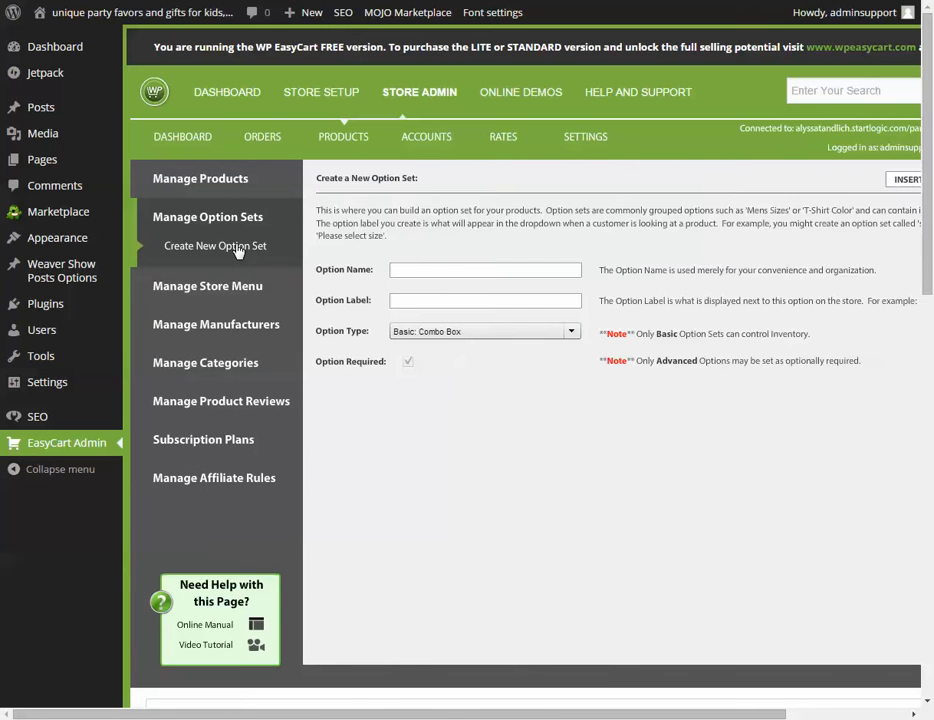
Insert an option set named Size, labelled Choose Size, of type Basic: Combo Box
type("C")
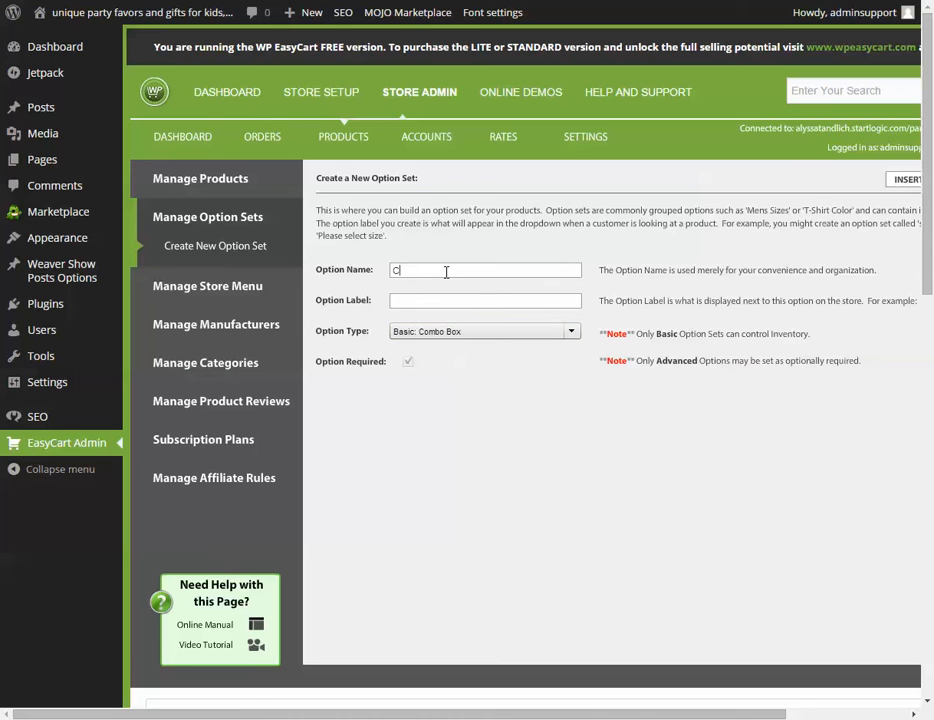
type("ol")
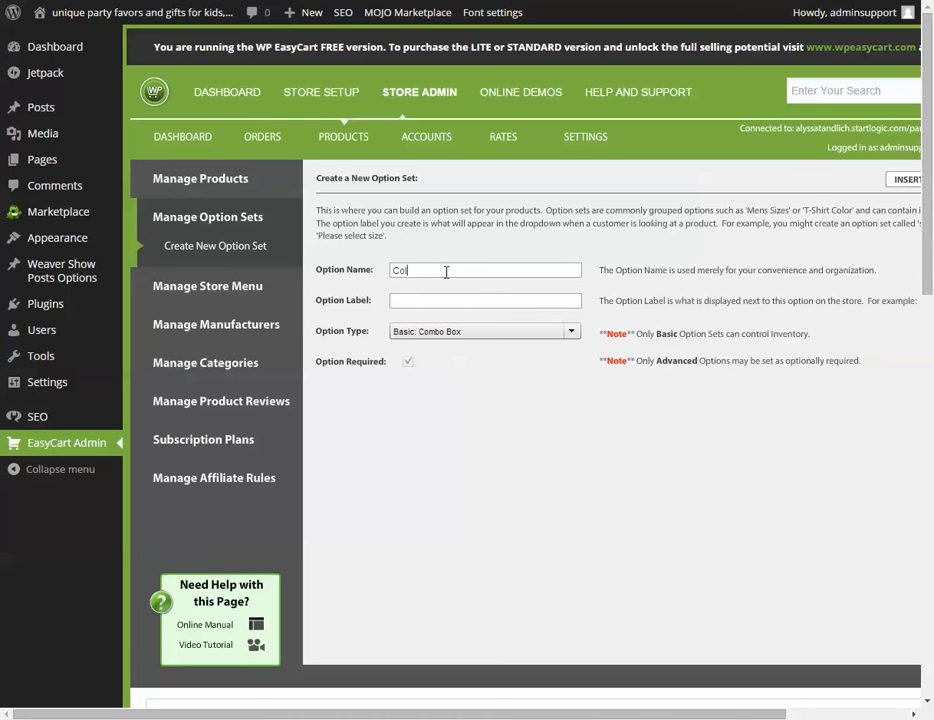
type("Size")
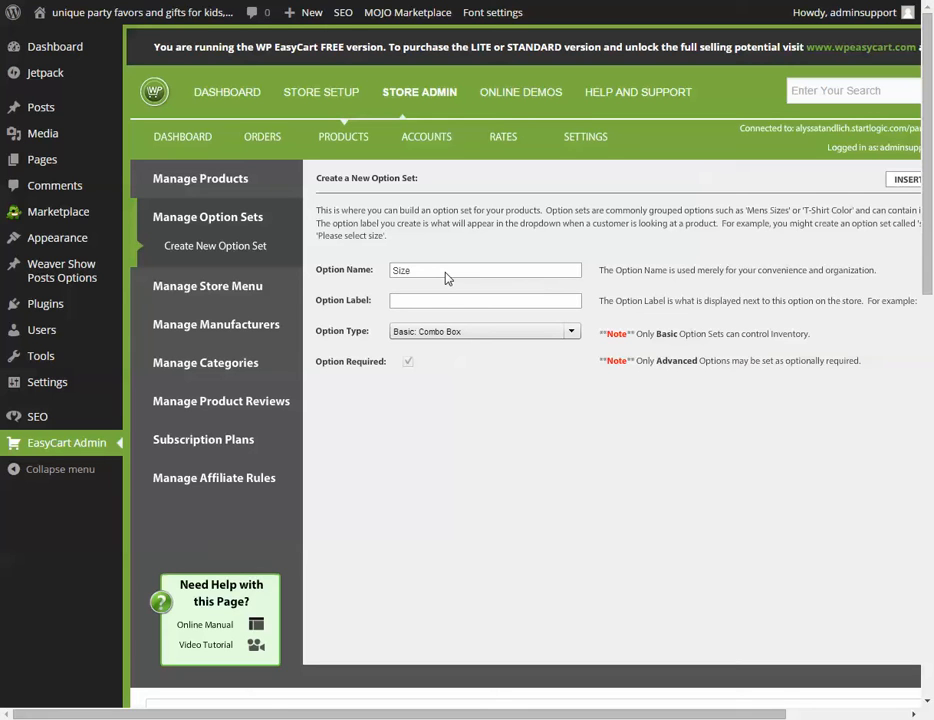
type("Choose Size")
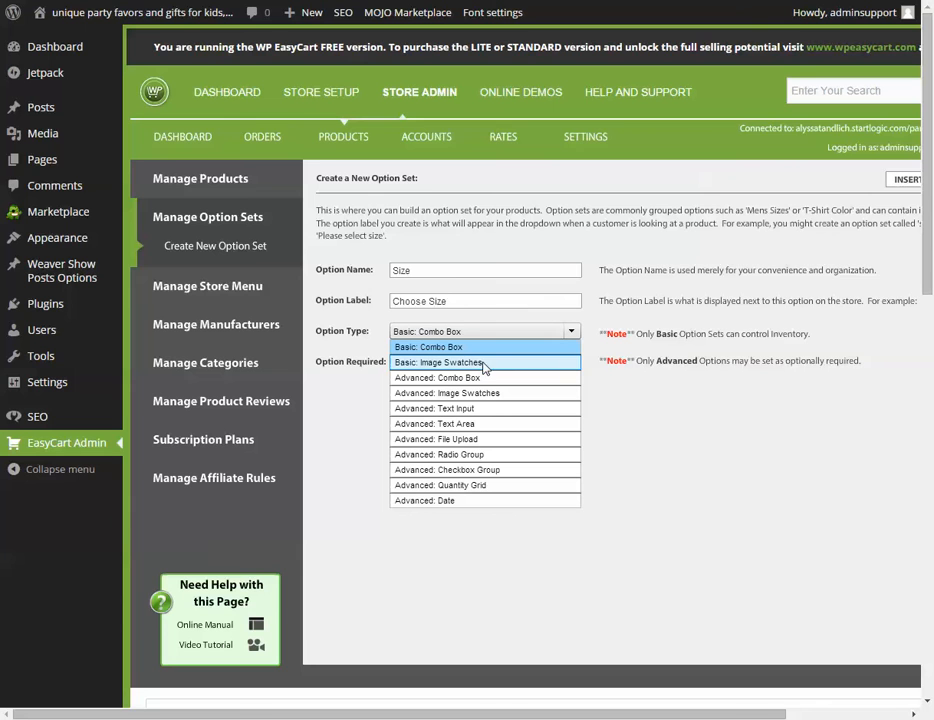
mouse_move(458, 348)
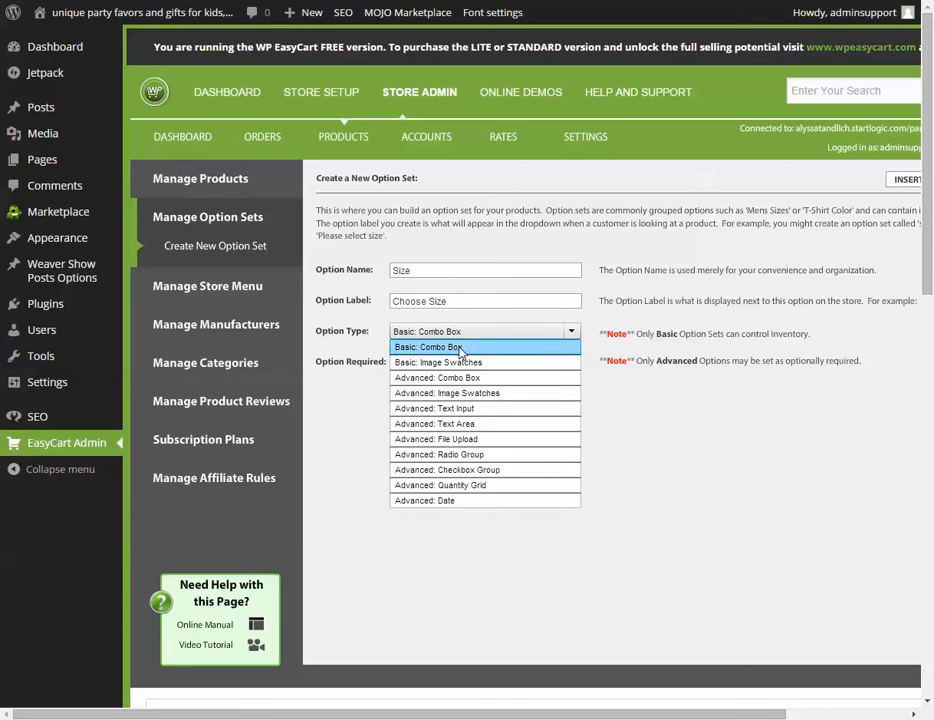
left_click(448, 348)
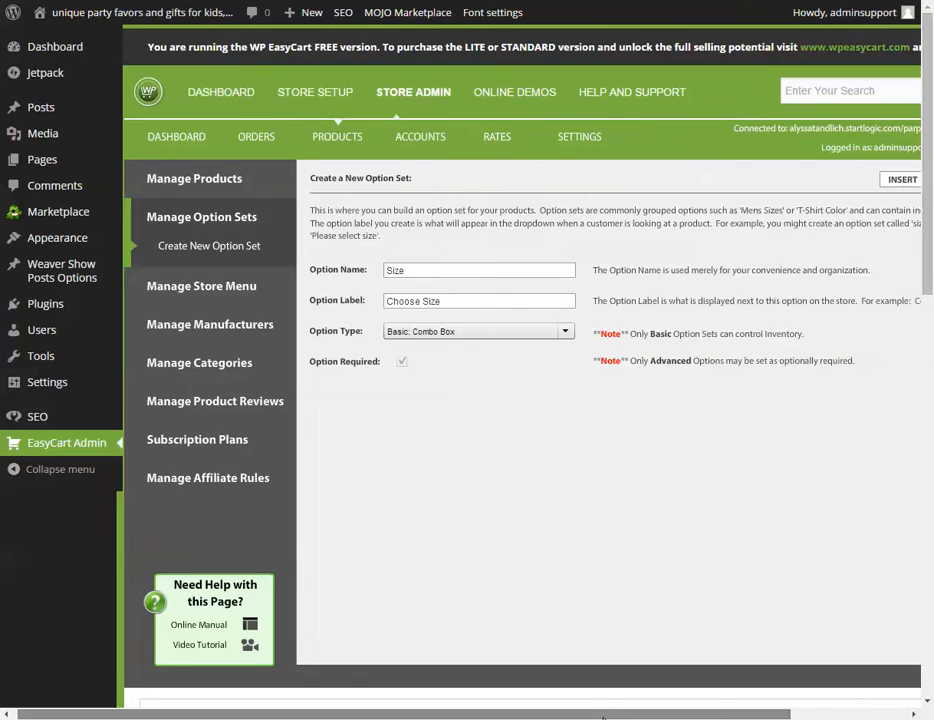
left_click(900, 180)
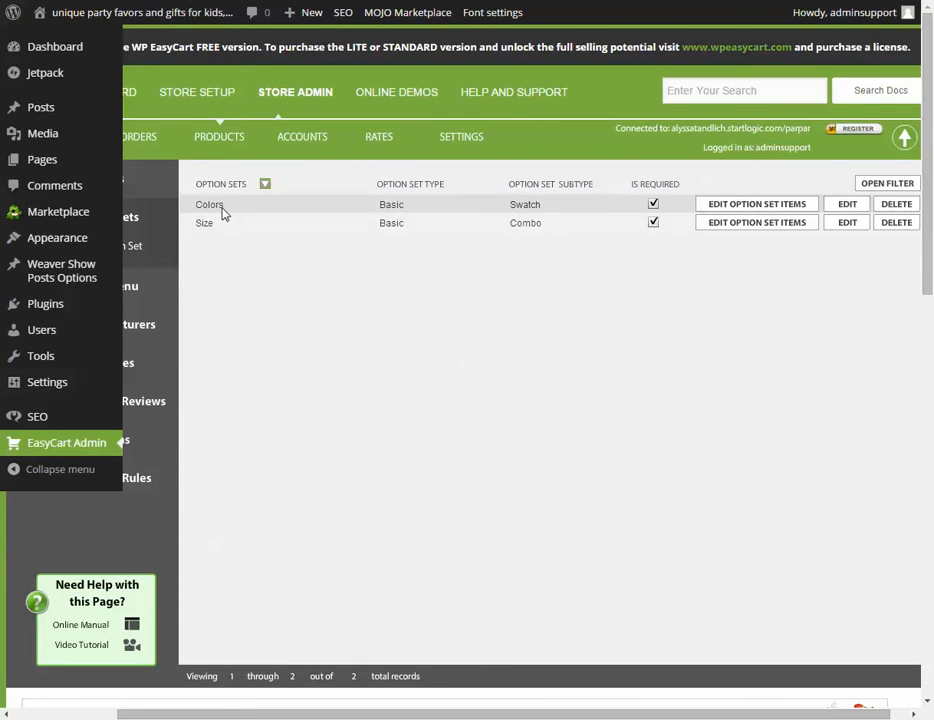
mouse_move(204, 228)
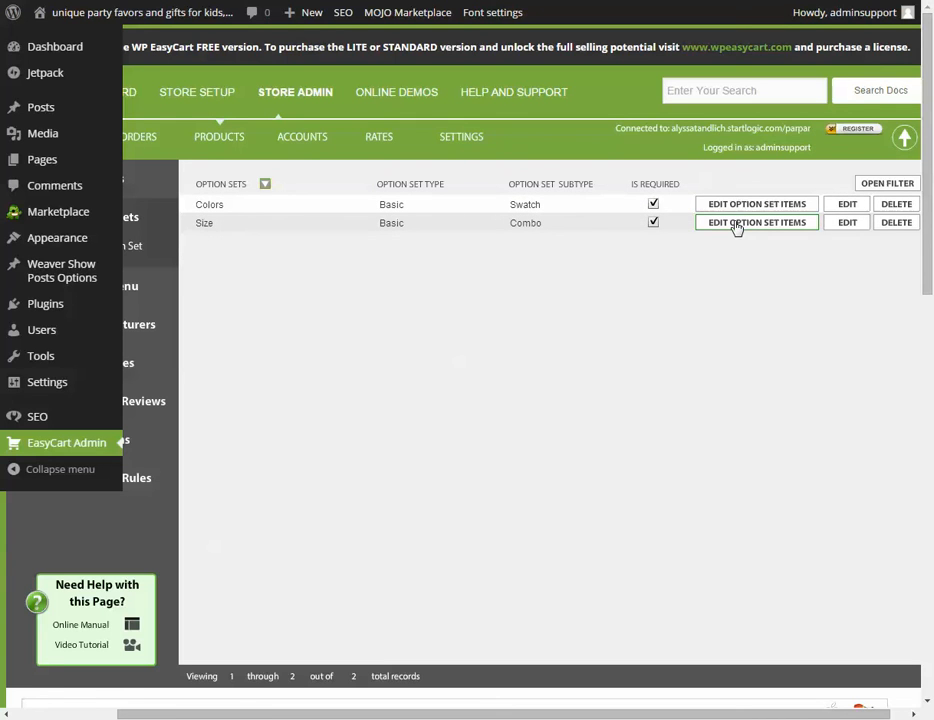
Add Small as the Size set's first item with no price adjustment
left_click(756, 222)
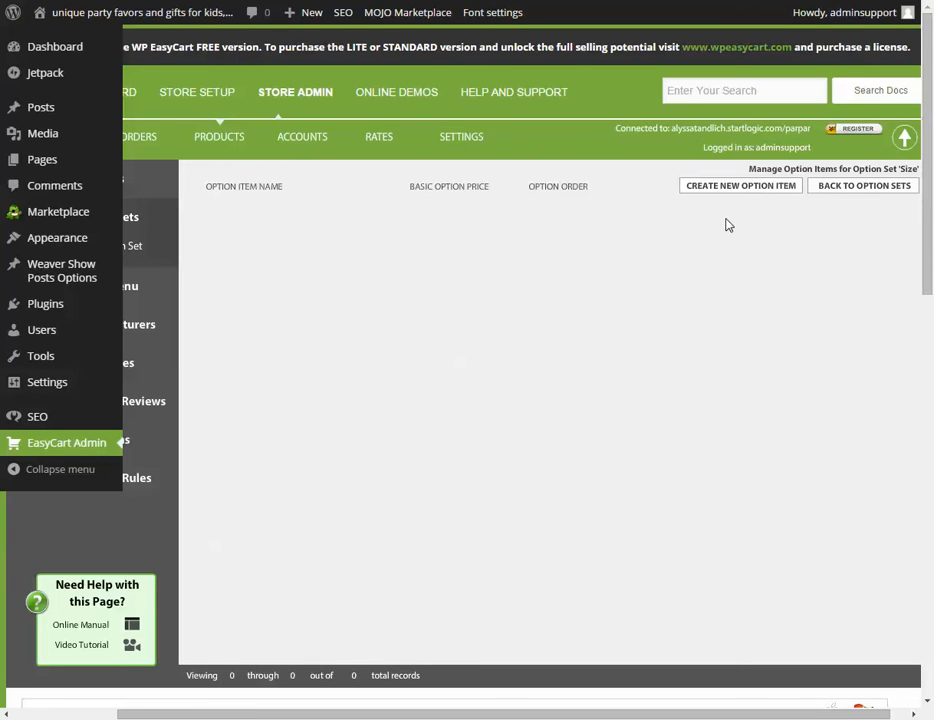
left_click(740, 186)
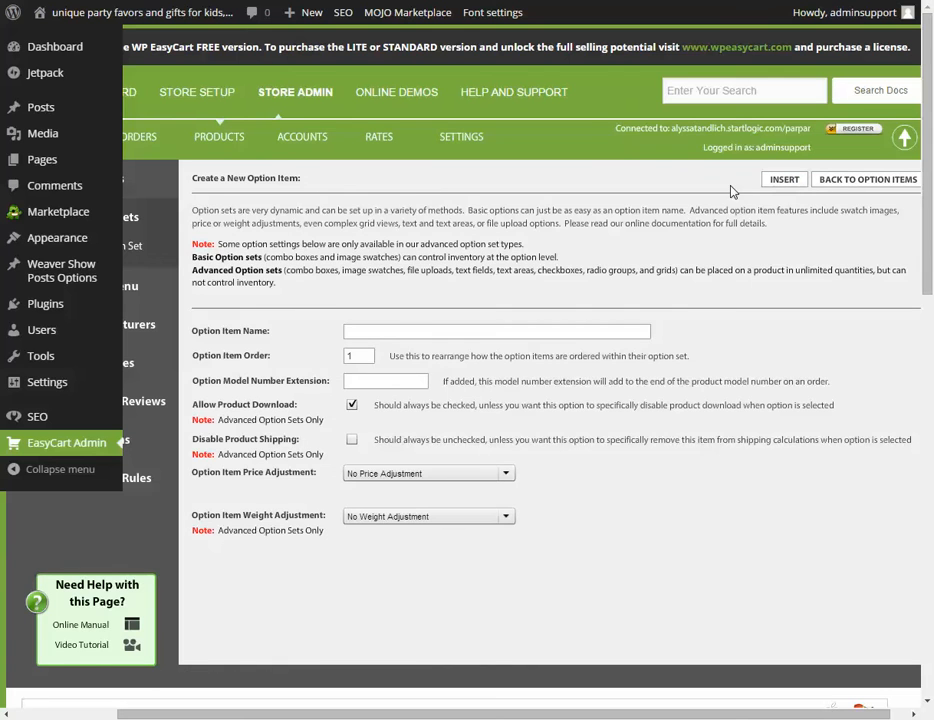
type("Small")
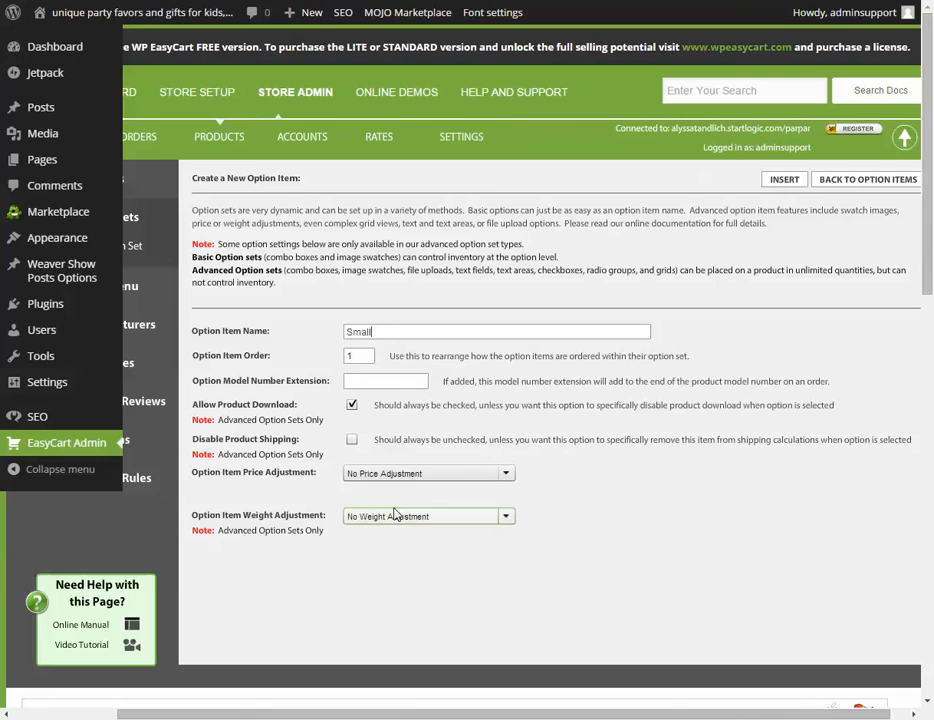
left_click(428, 472)
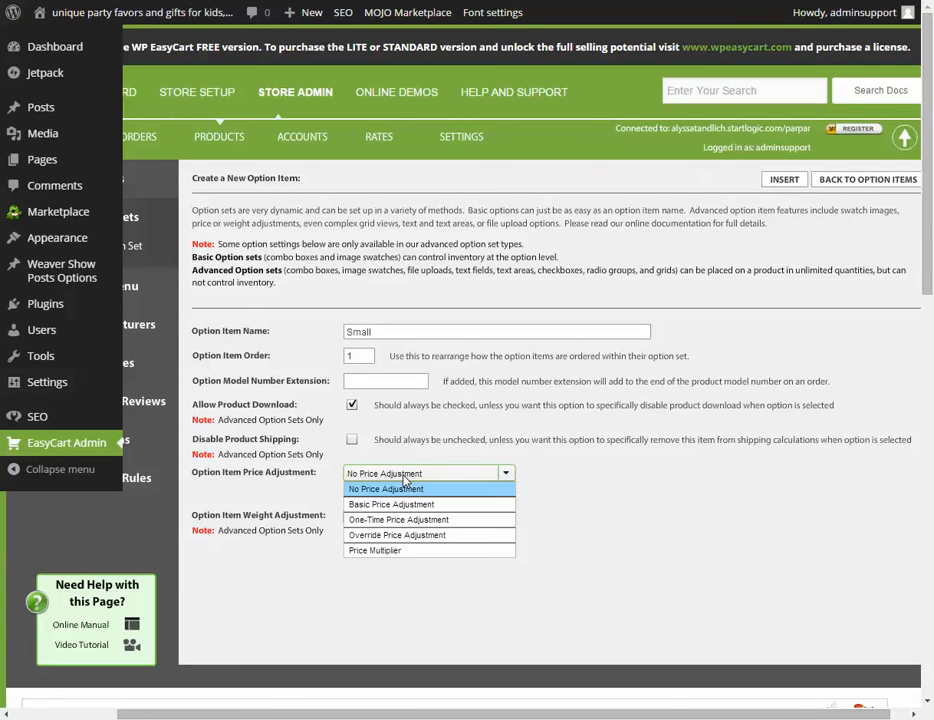
left_click(400, 488)
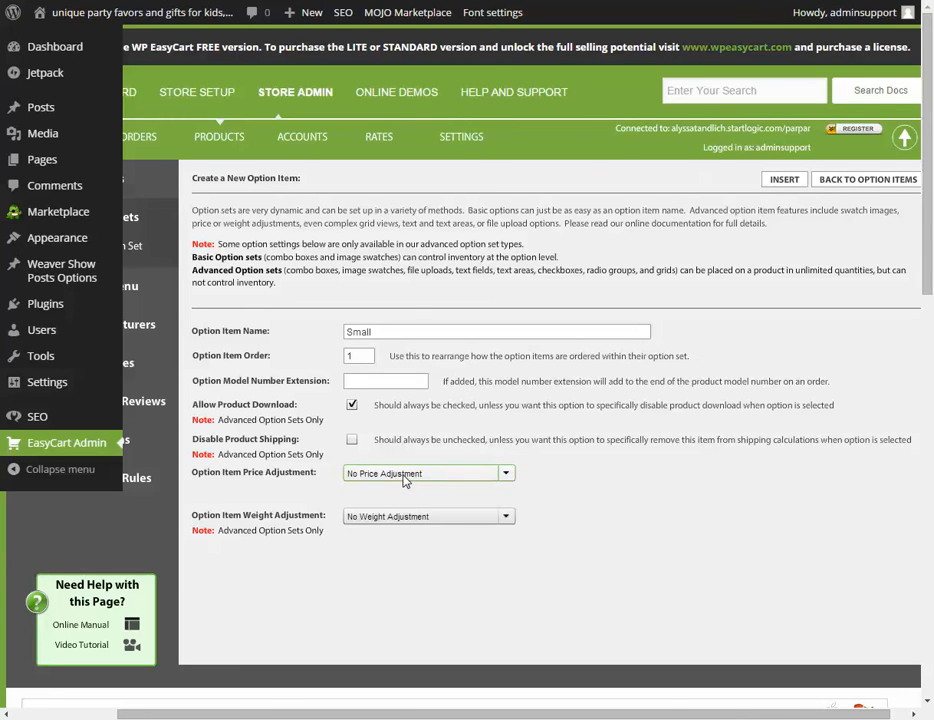
mouse_move(380, 468)
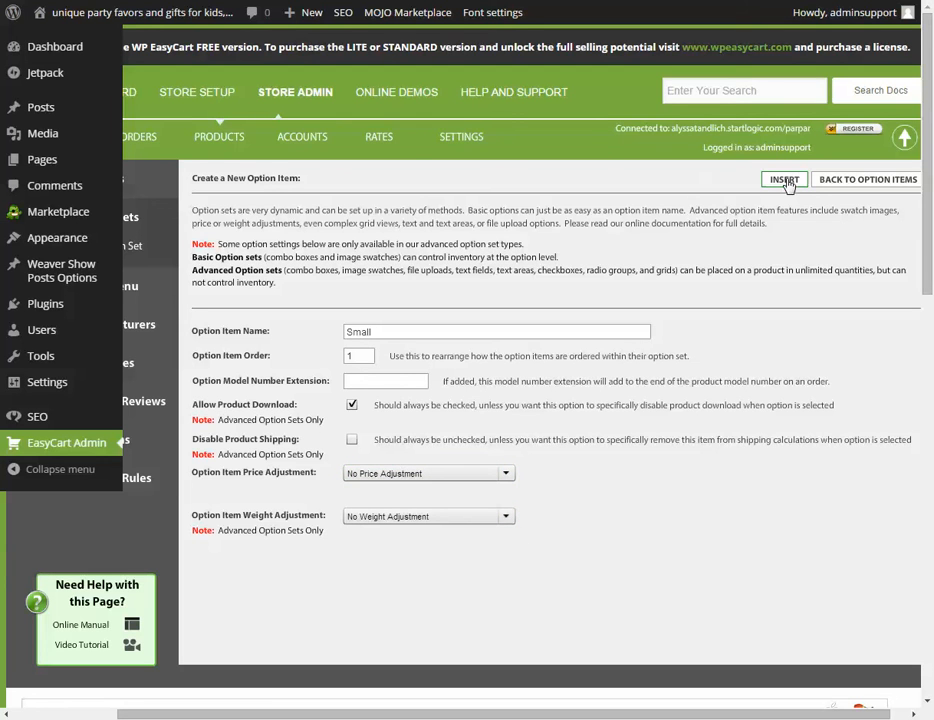
left_click(784, 180)
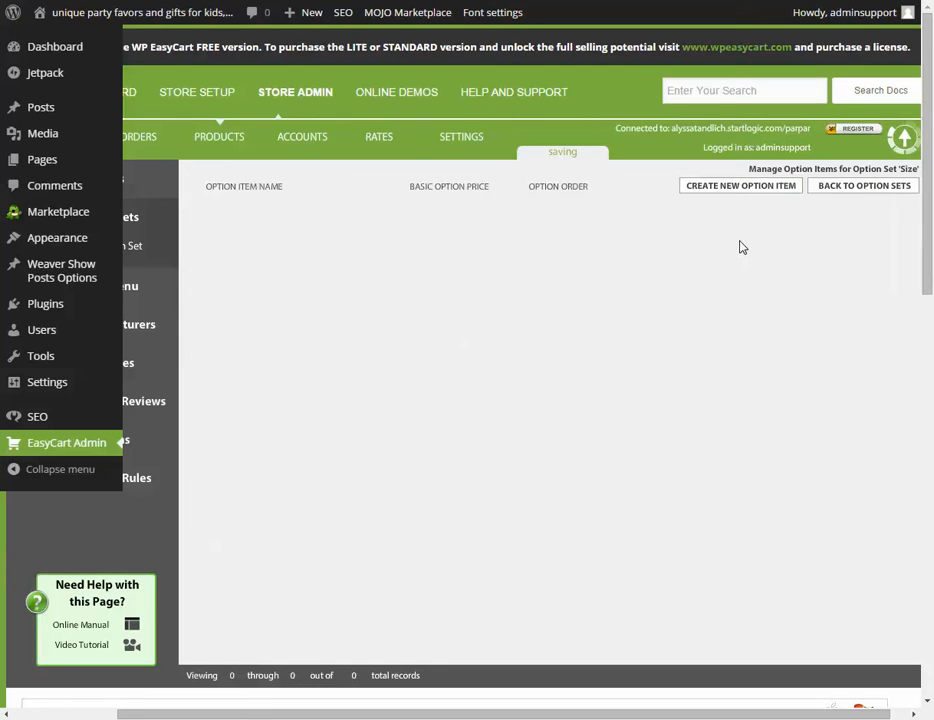
Add Medium and Large as the second and third Size items
left_click(740, 184)
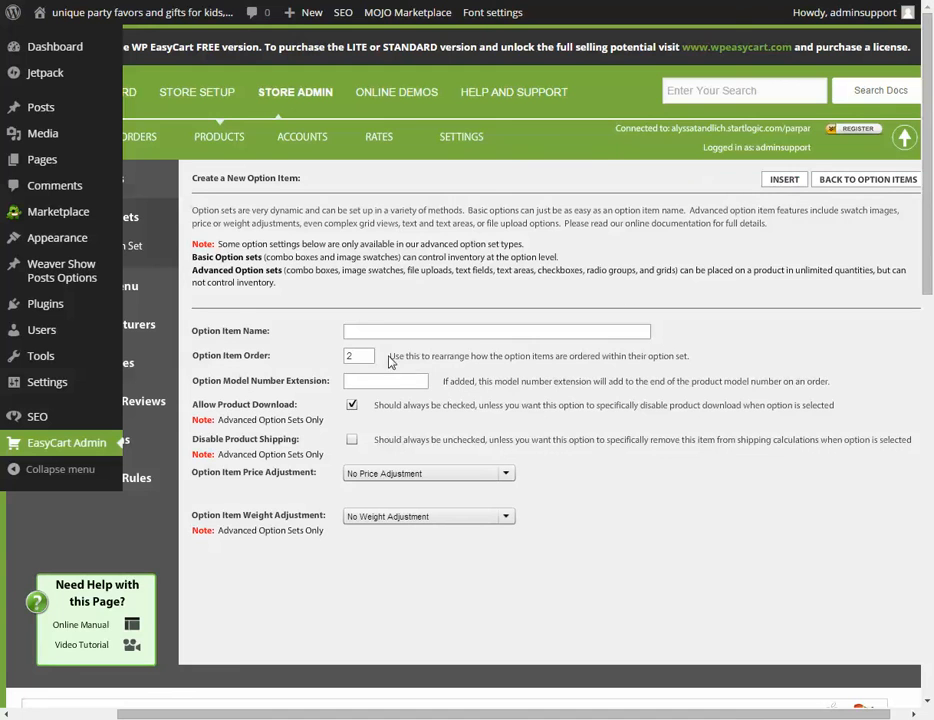
type("Medi")
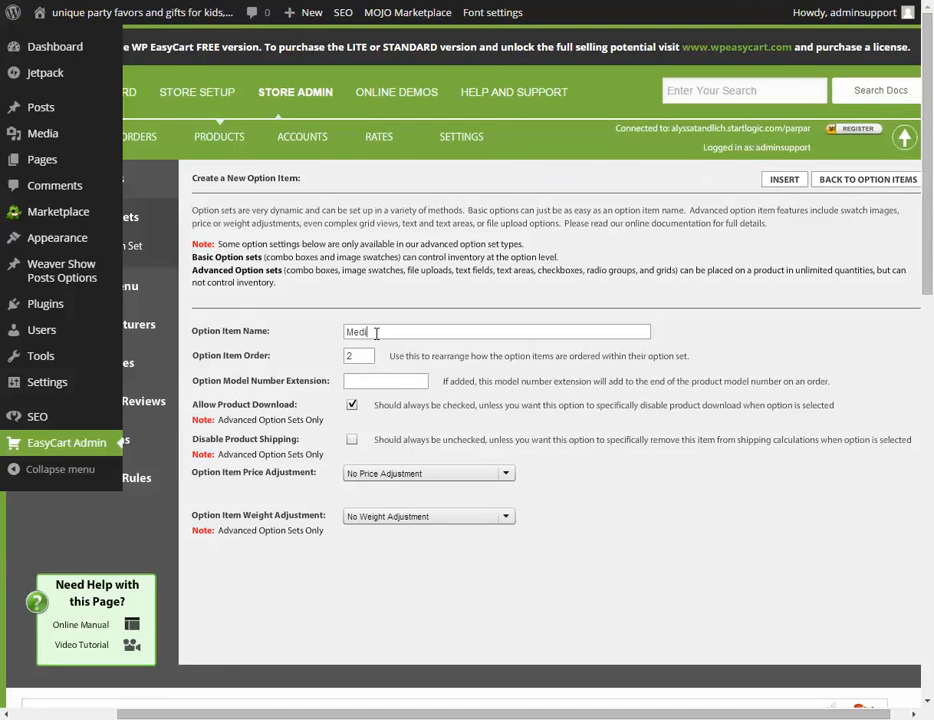
type("um")
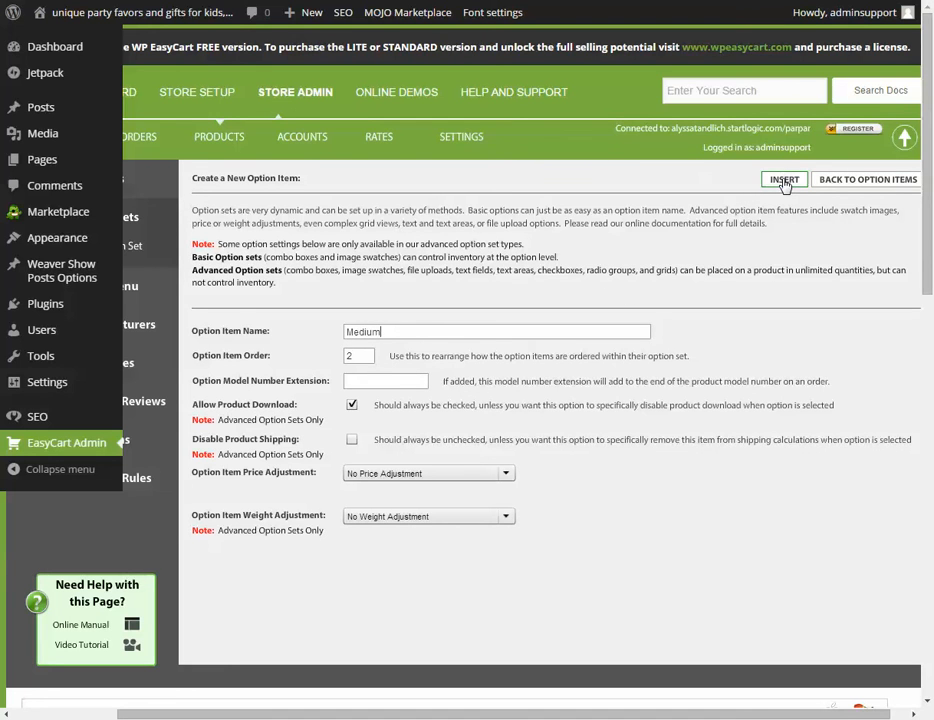
left_click(784, 180)
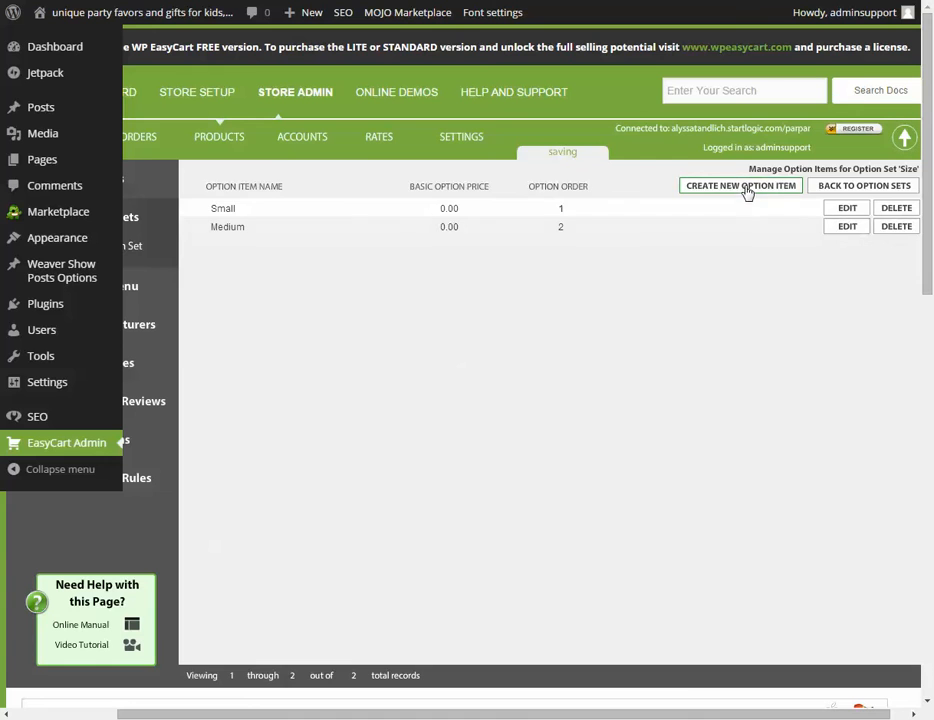
left_click(742, 184)
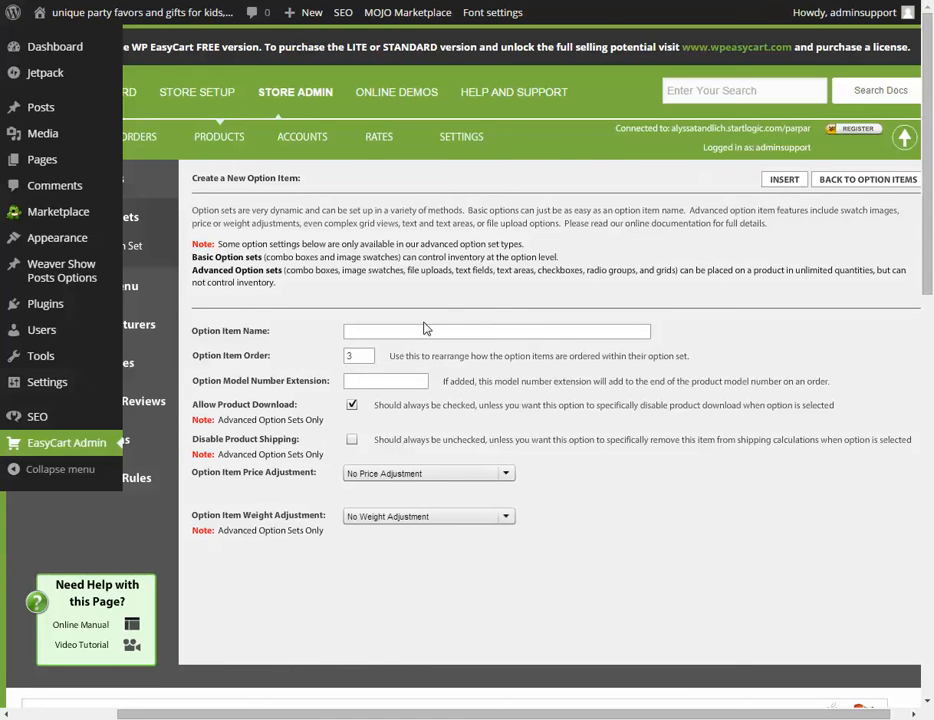
left_click(496, 332)
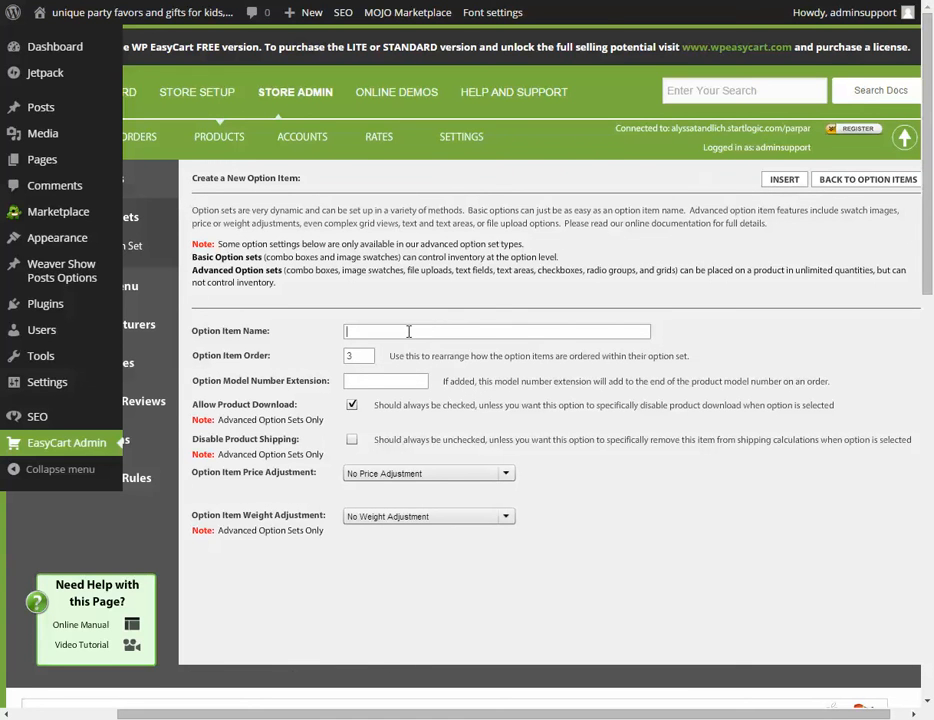
type("Large")
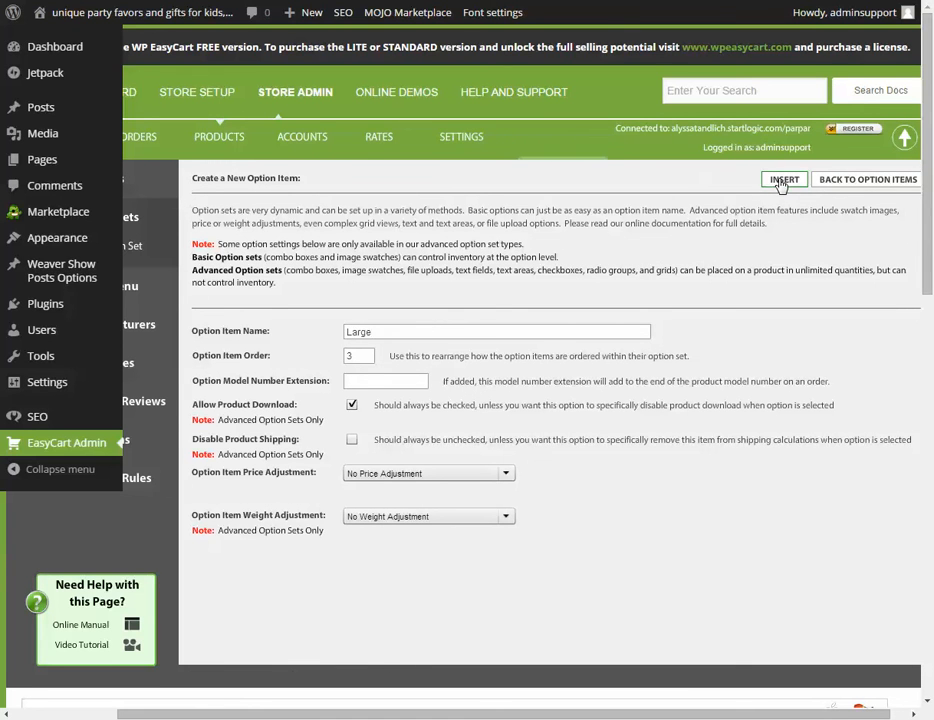
left_click(784, 180)
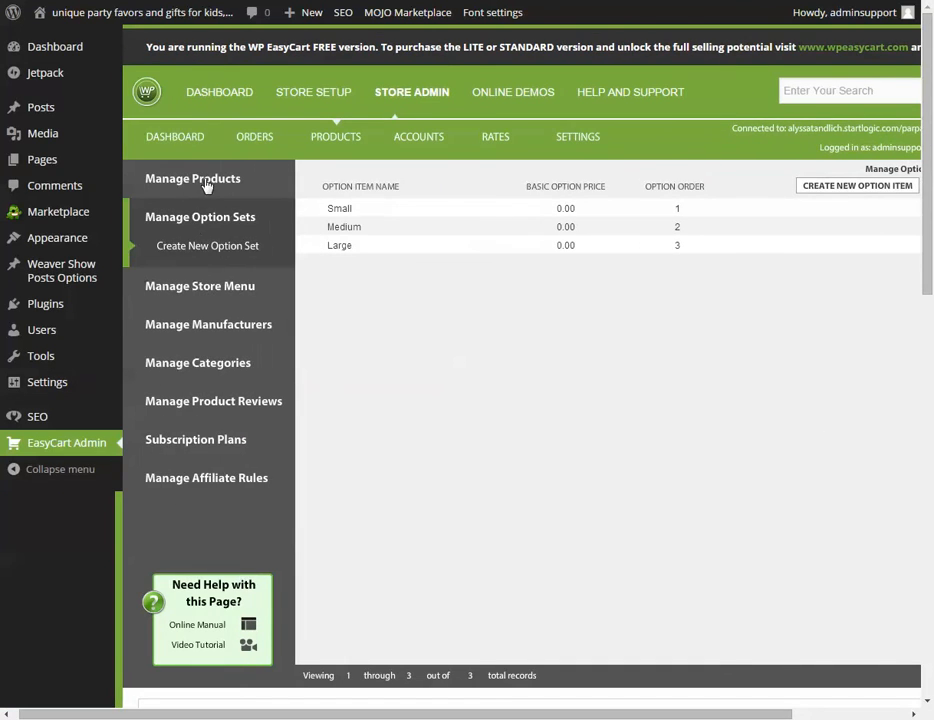
Edit Product Title Here and set its Option Sets #2 to Size
left_click(192, 178)
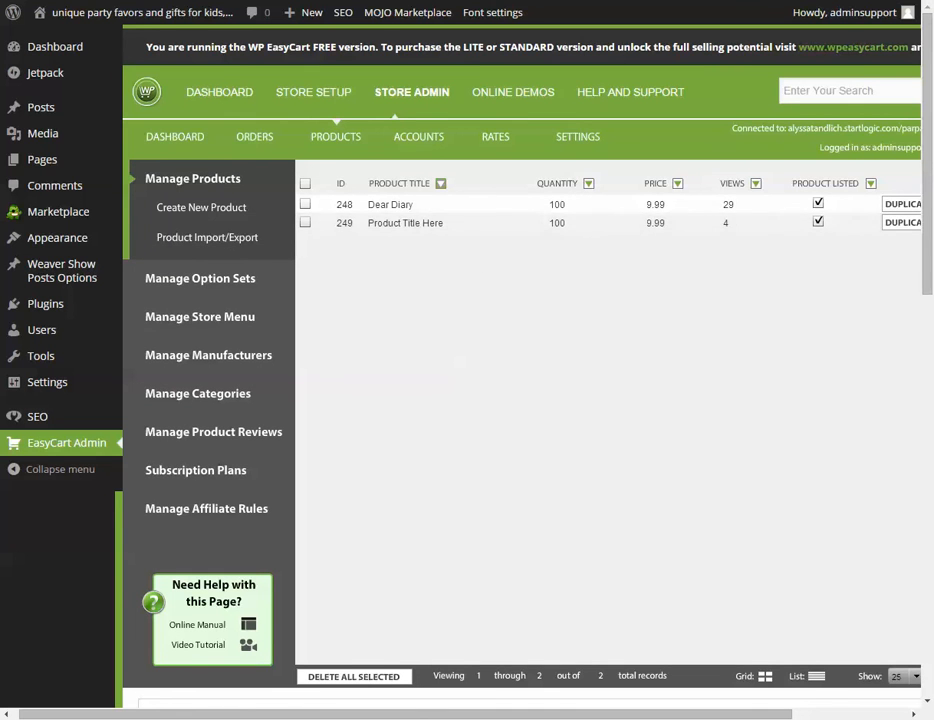
left_click(404, 224)
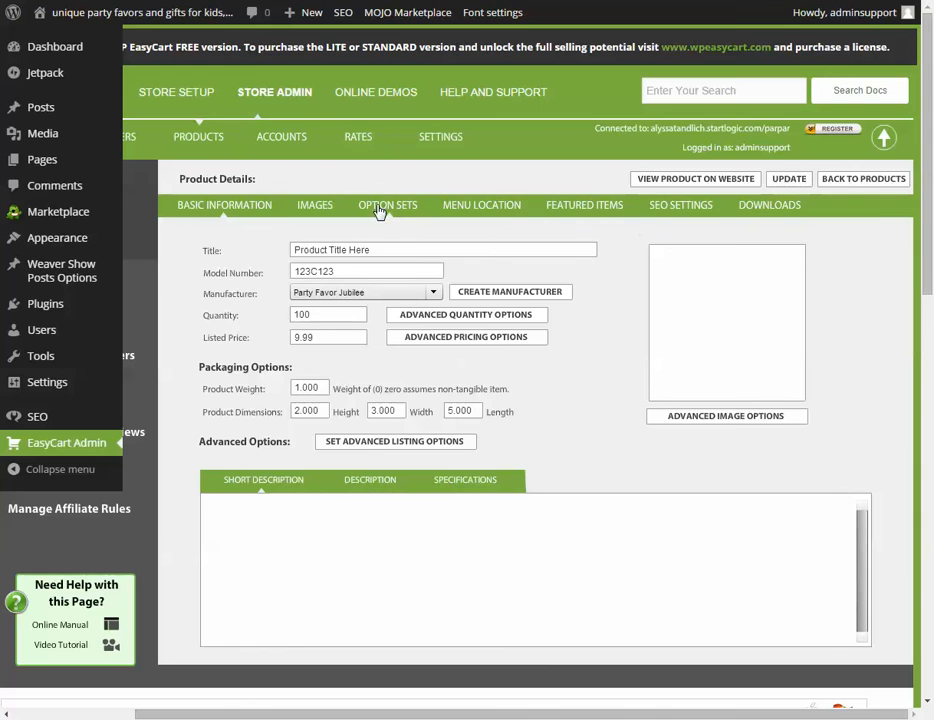
left_click(388, 204)
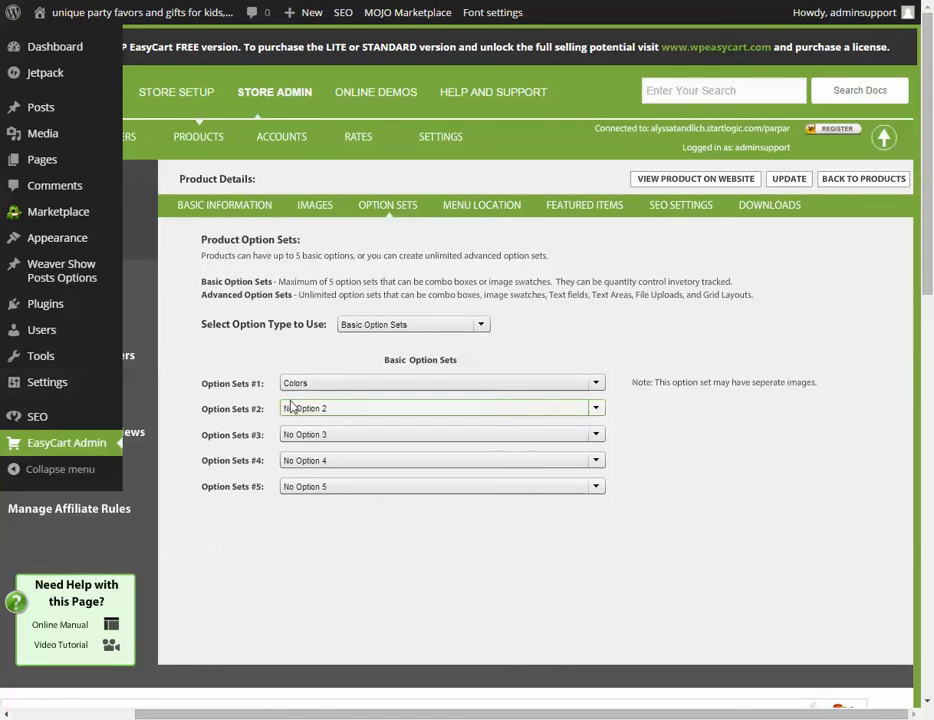
left_click(440, 408)
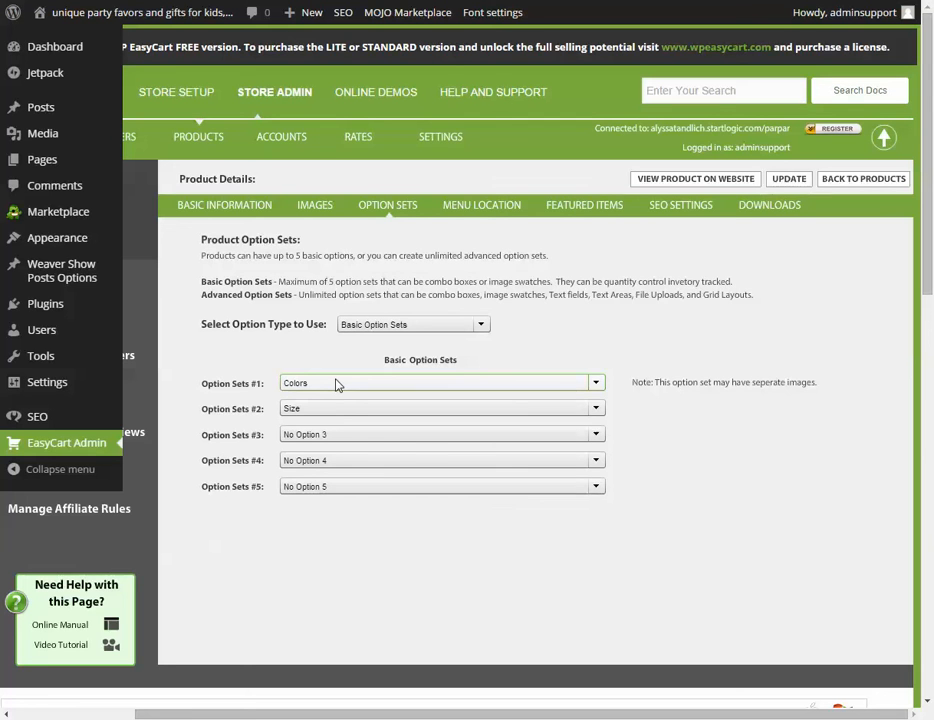
mouse_move(330, 392)
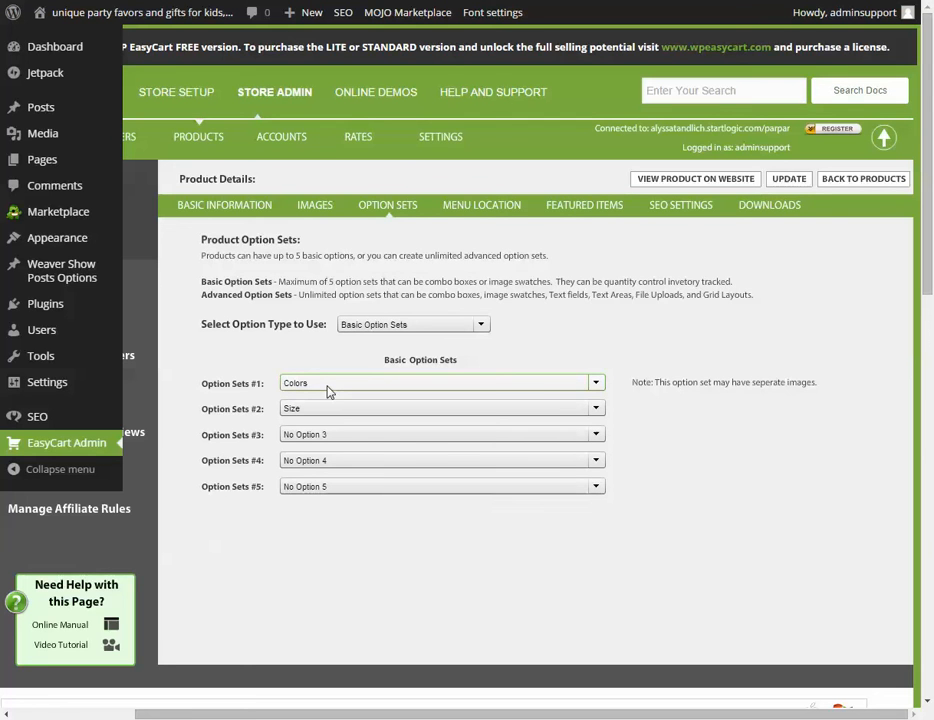
mouse_move(344, 388)
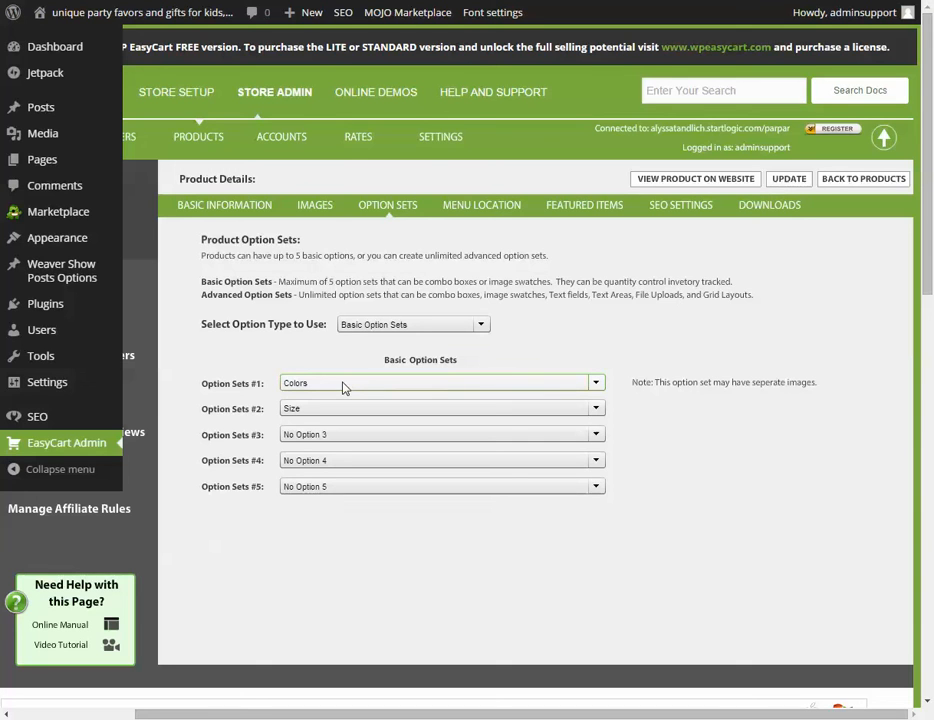
mouse_move(338, 384)
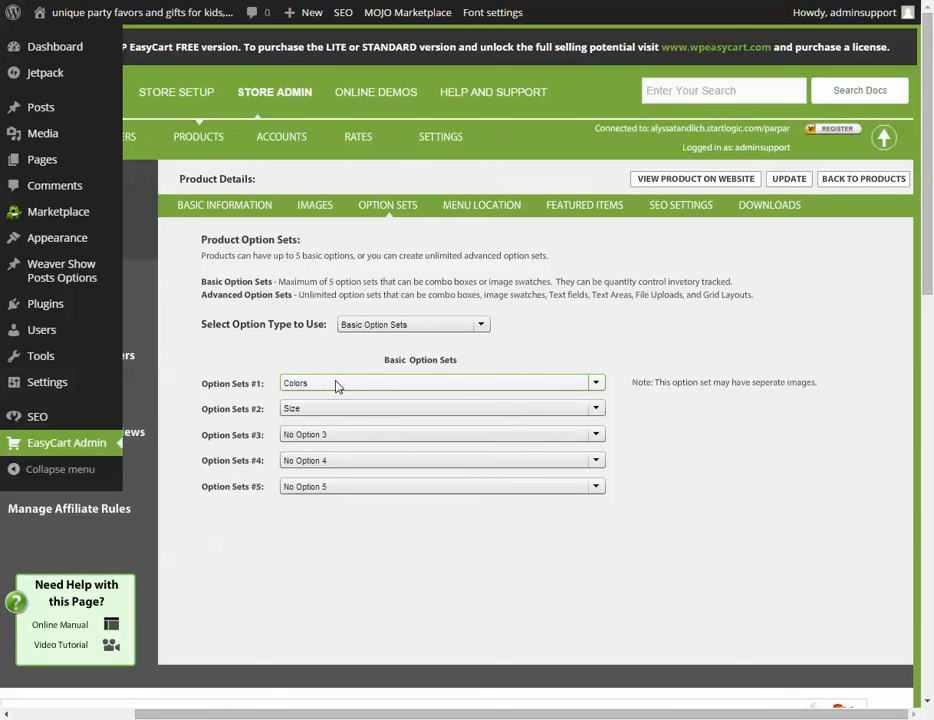
mouse_move(292, 390)
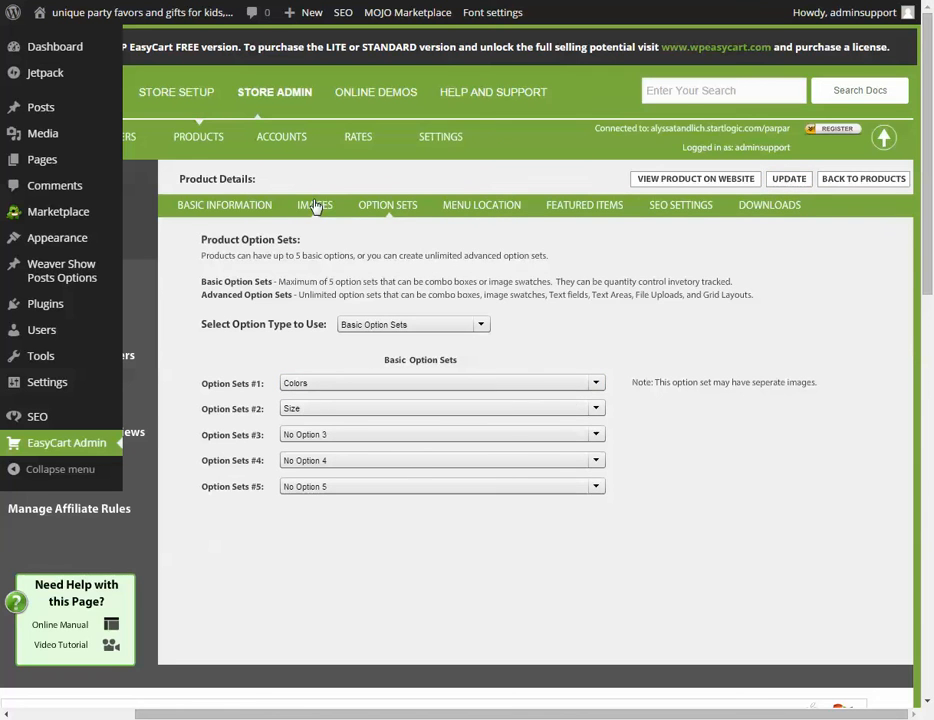
Enable different images per option 1 choice and choose Red to add images for
left_click(316, 204)
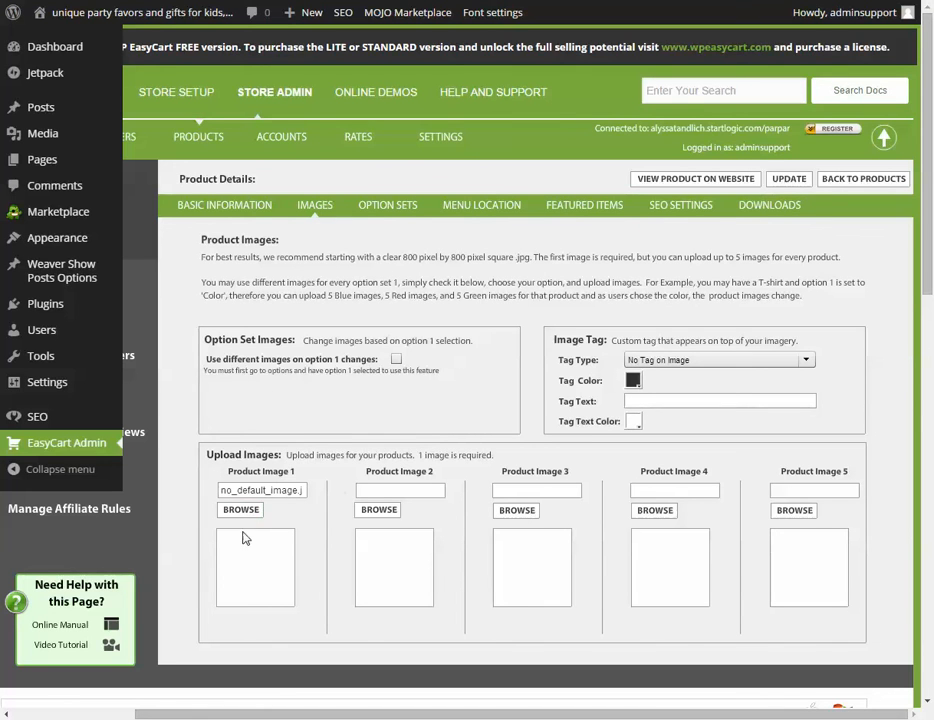
mouse_move(224, 400)
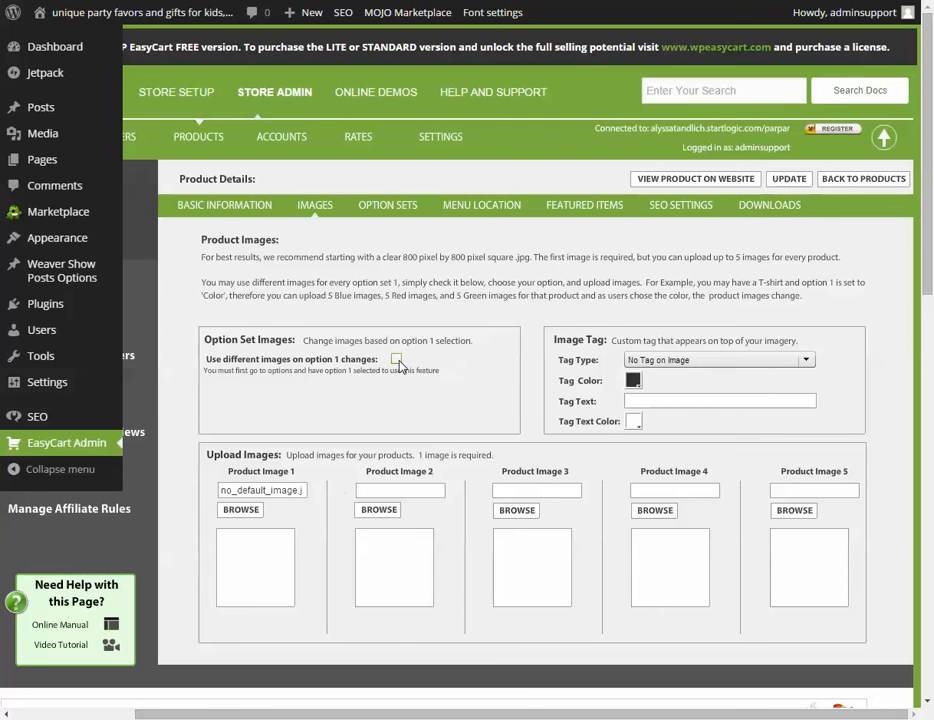
left_click(388, 360)
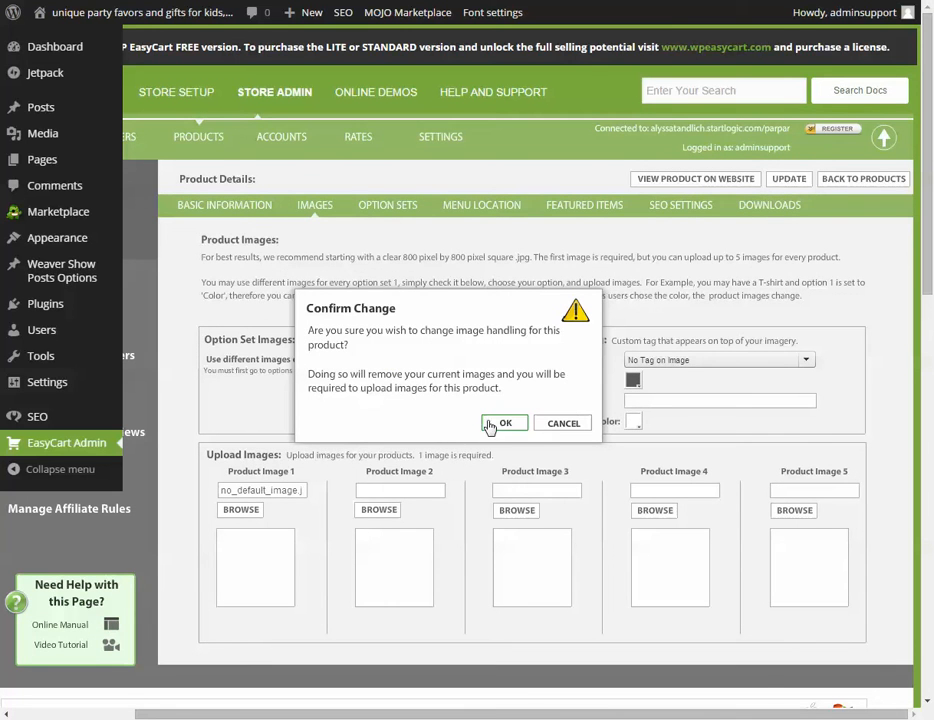
left_click(504, 424)
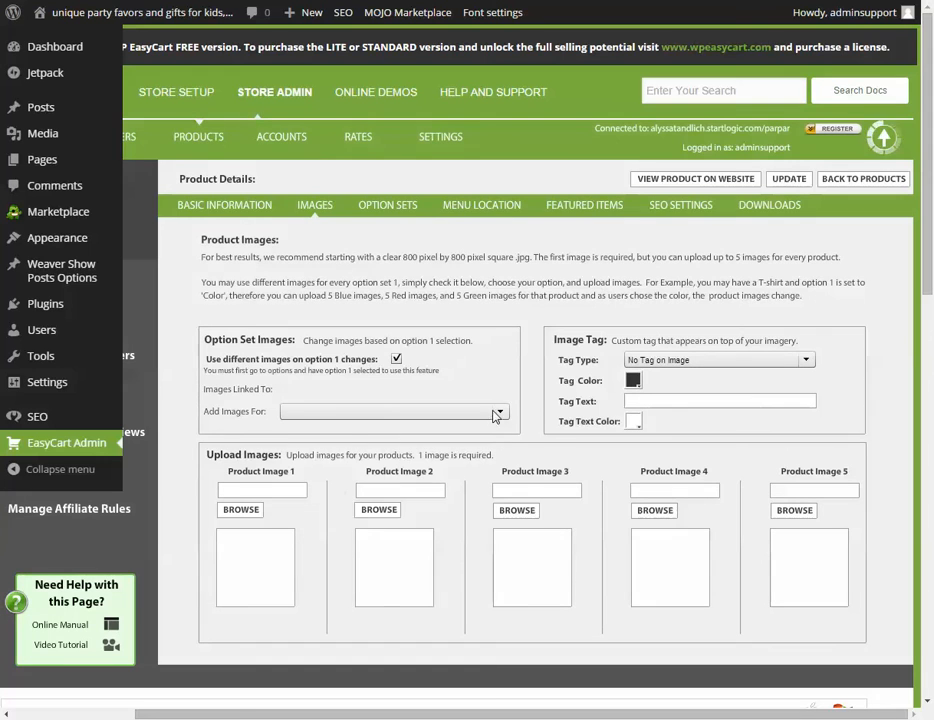
left_click(498, 412)
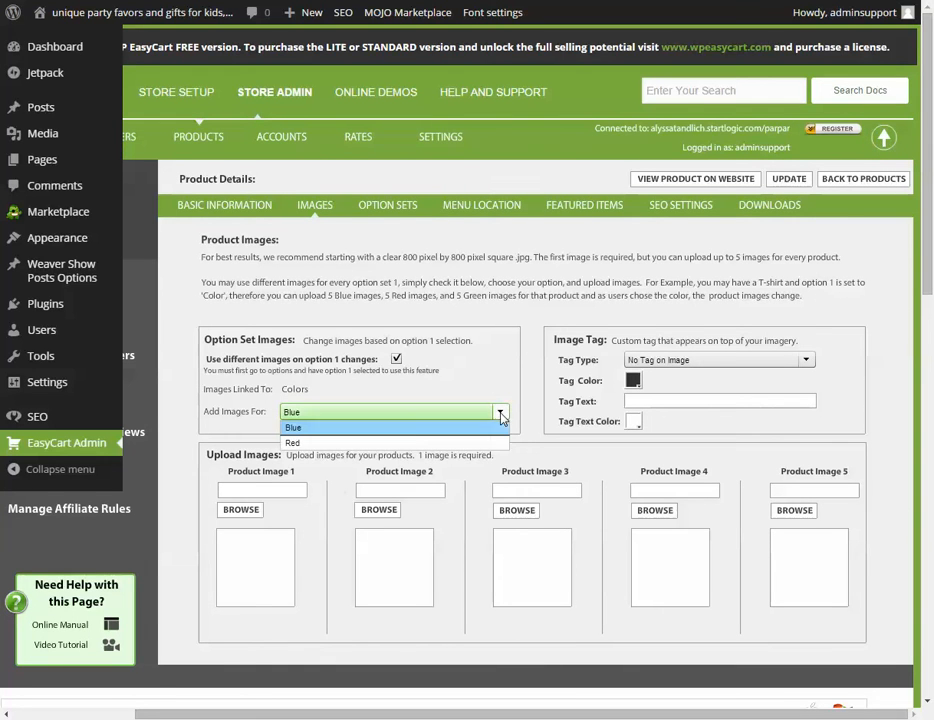
mouse_move(340, 432)
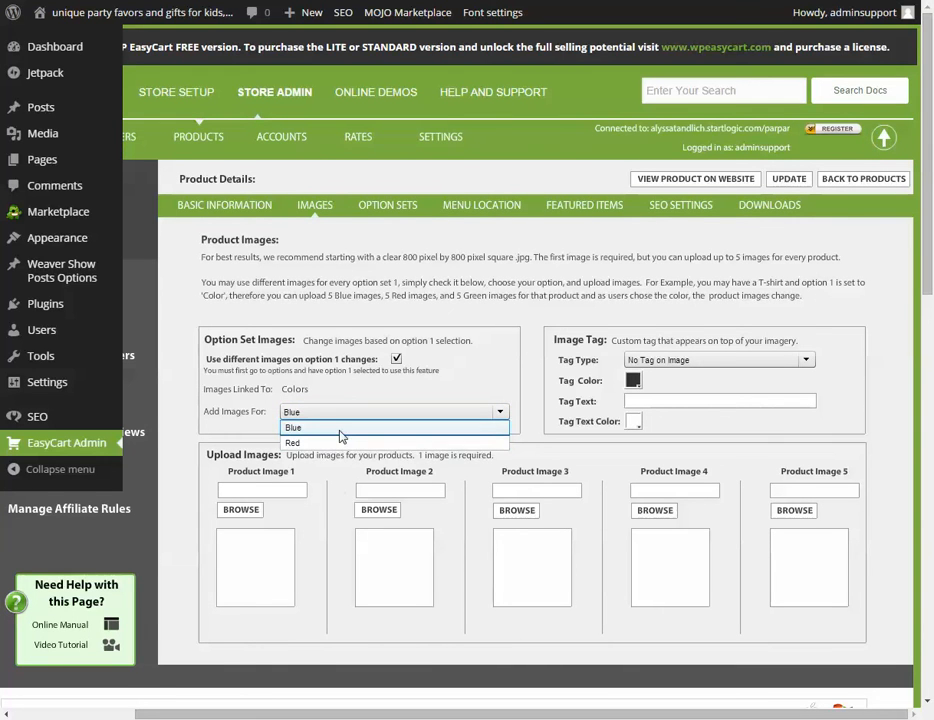
left_click(292, 442)
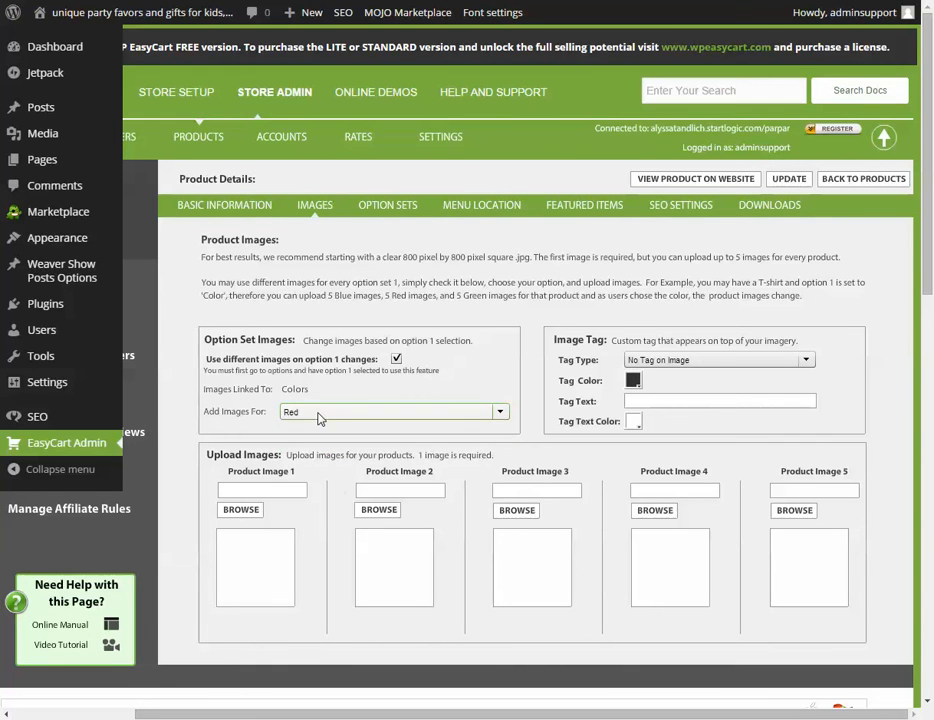
Upload the 'height' file as Red's first image and switch Add Images For to Blue
left_click(240, 510)
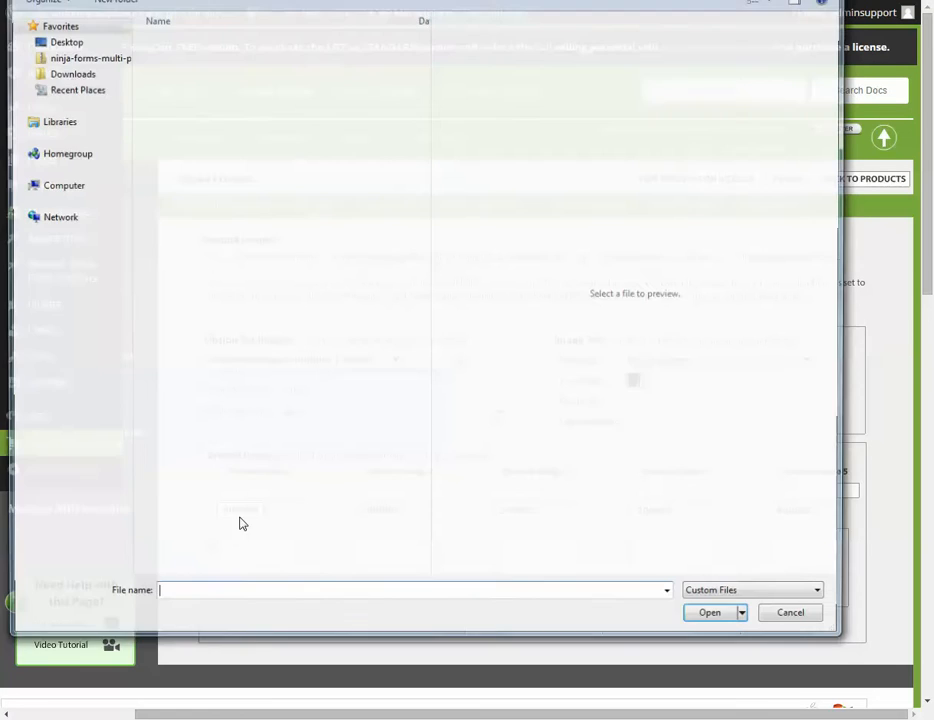
left_click(170, 266)
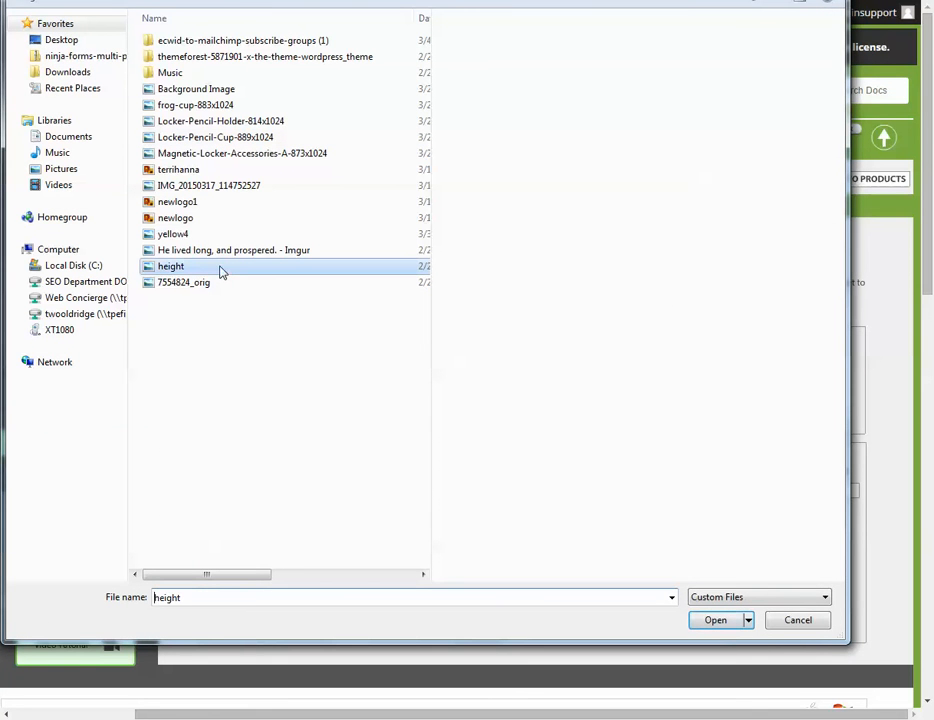
left_click(716, 620)
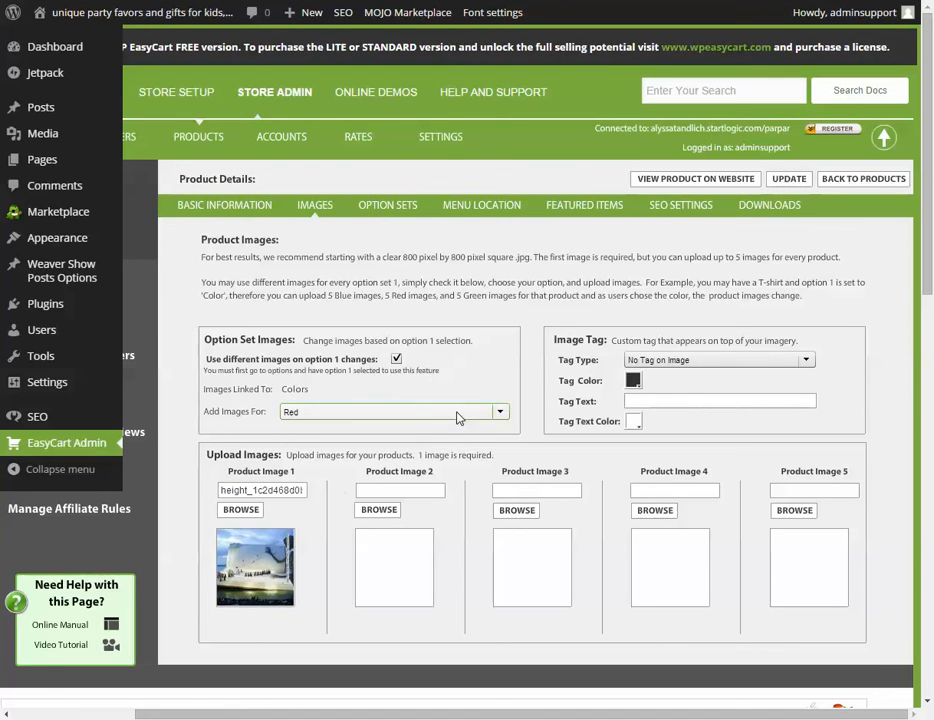
left_click(392, 412)
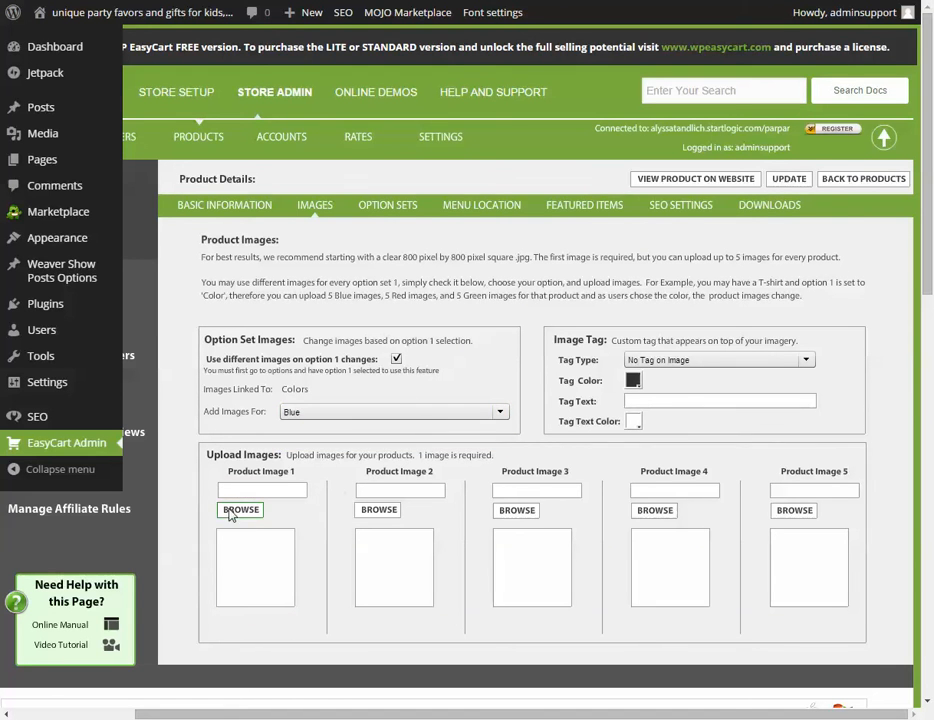
Upload the portrait as Blue's first image, then further images after previewing several files
left_click(240, 510)
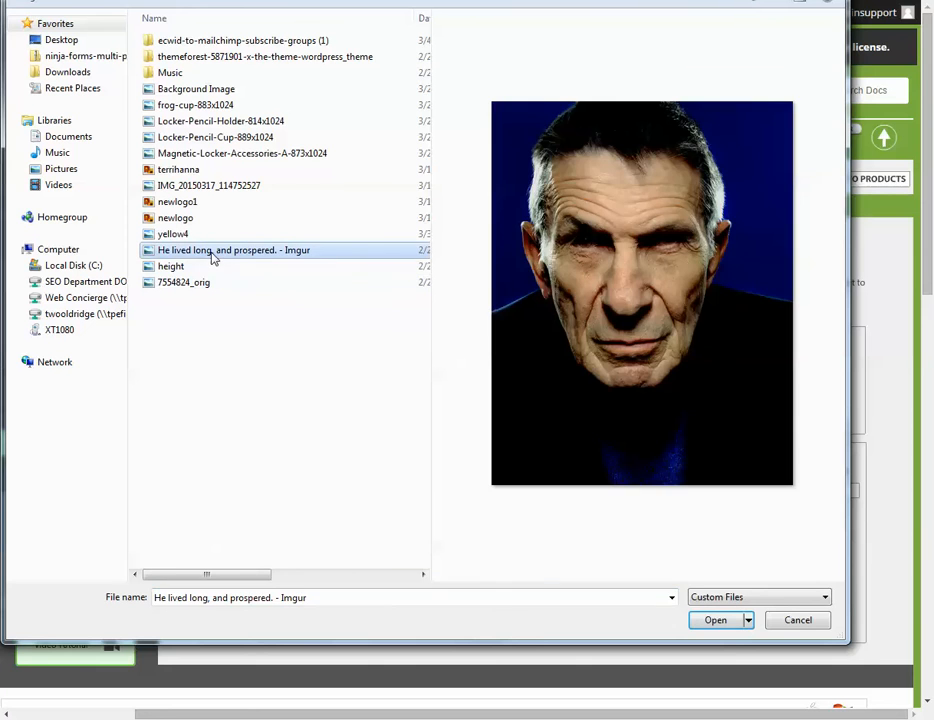
left_click(712, 620)
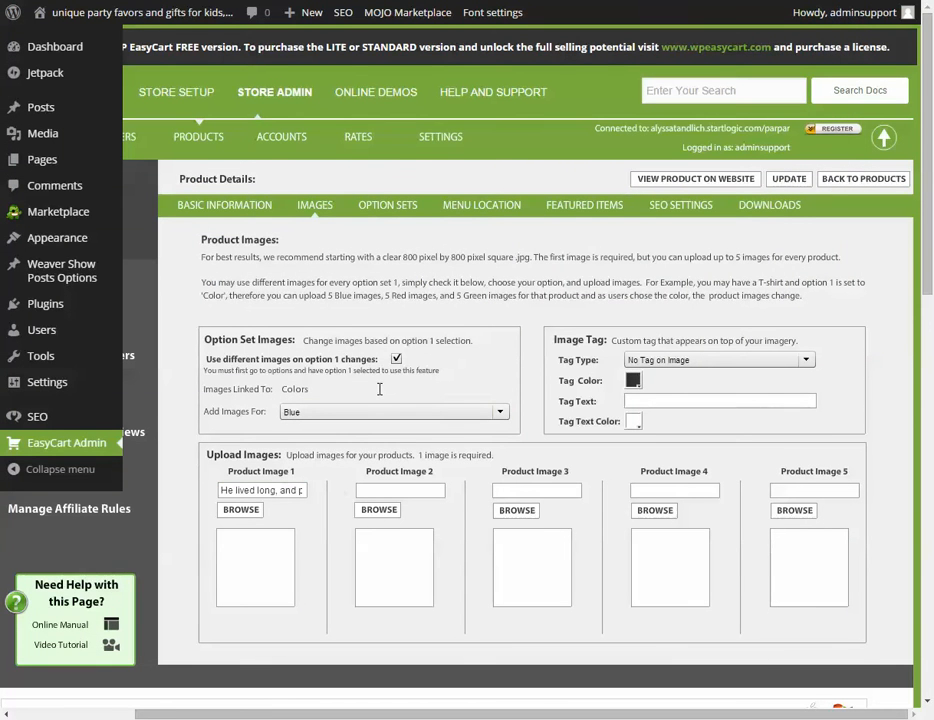
left_click(240, 510)
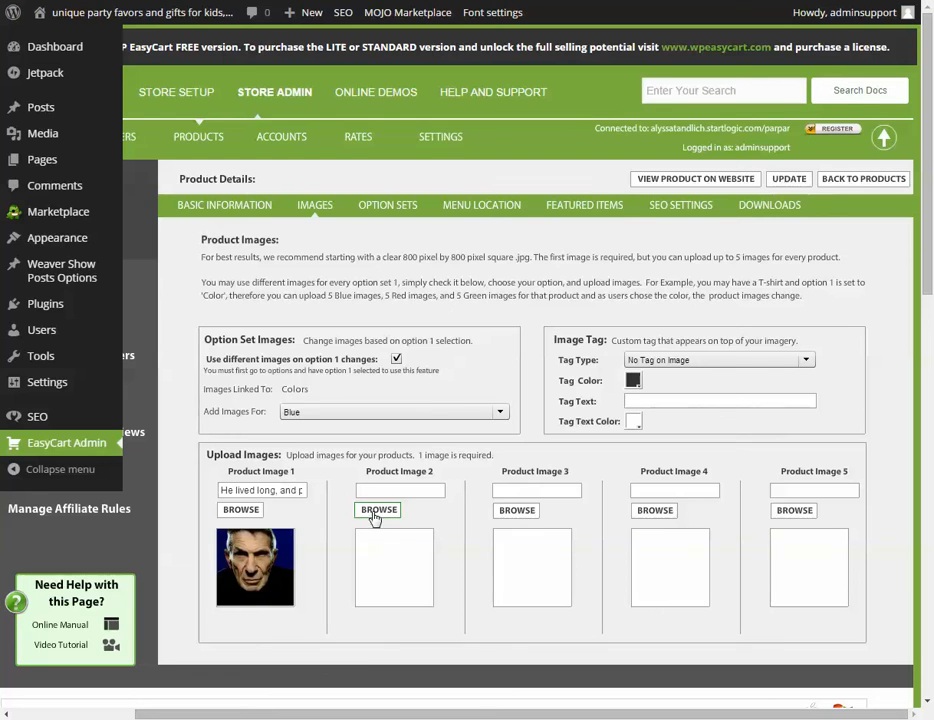
left_click(376, 510)
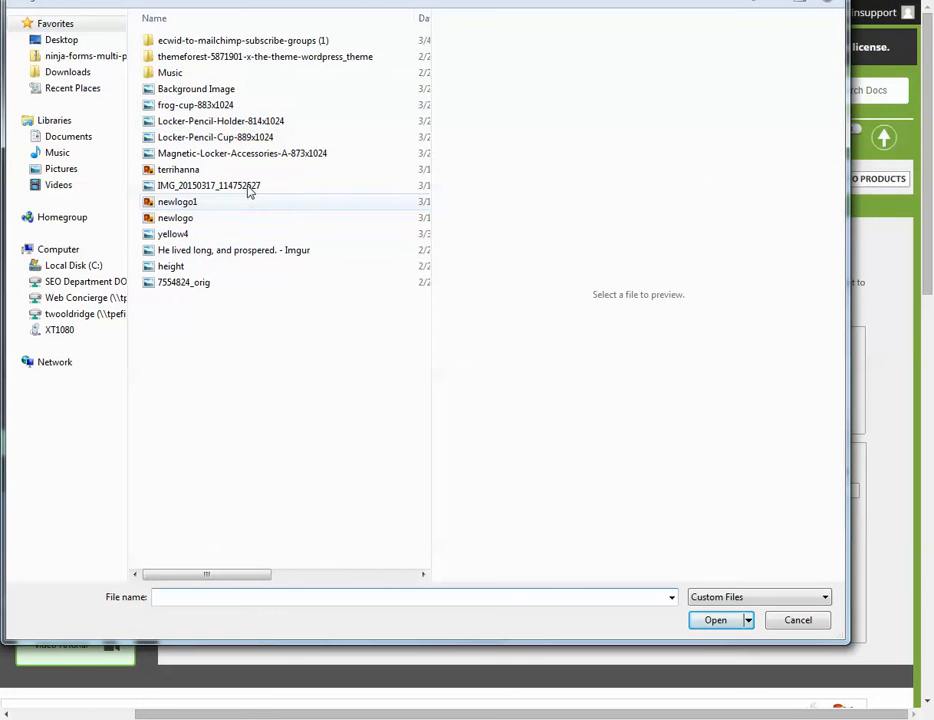
left_click(196, 88)
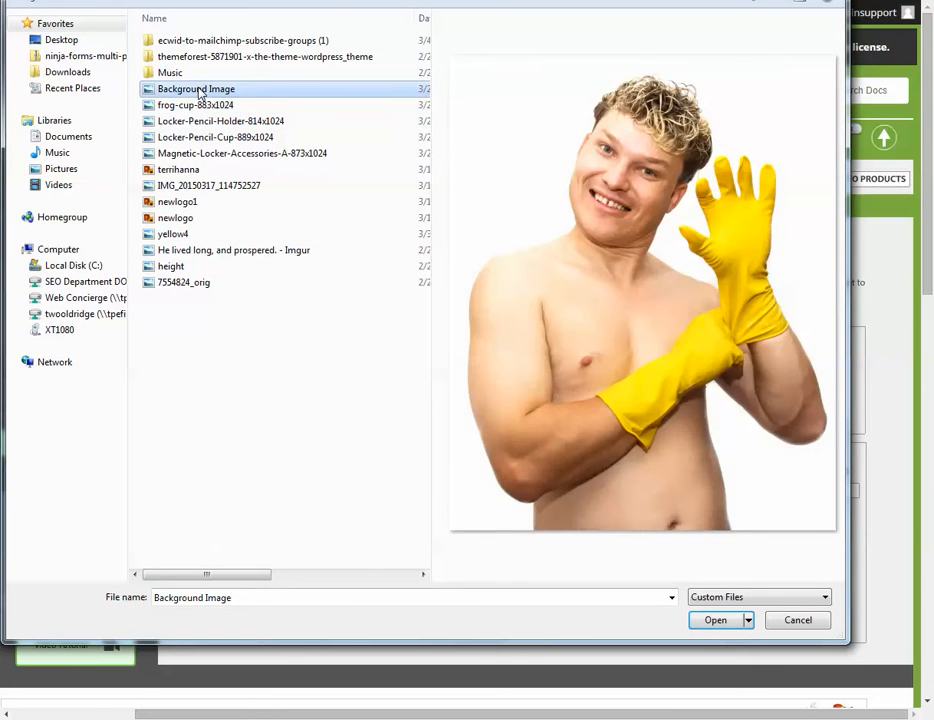
left_click(178, 168)
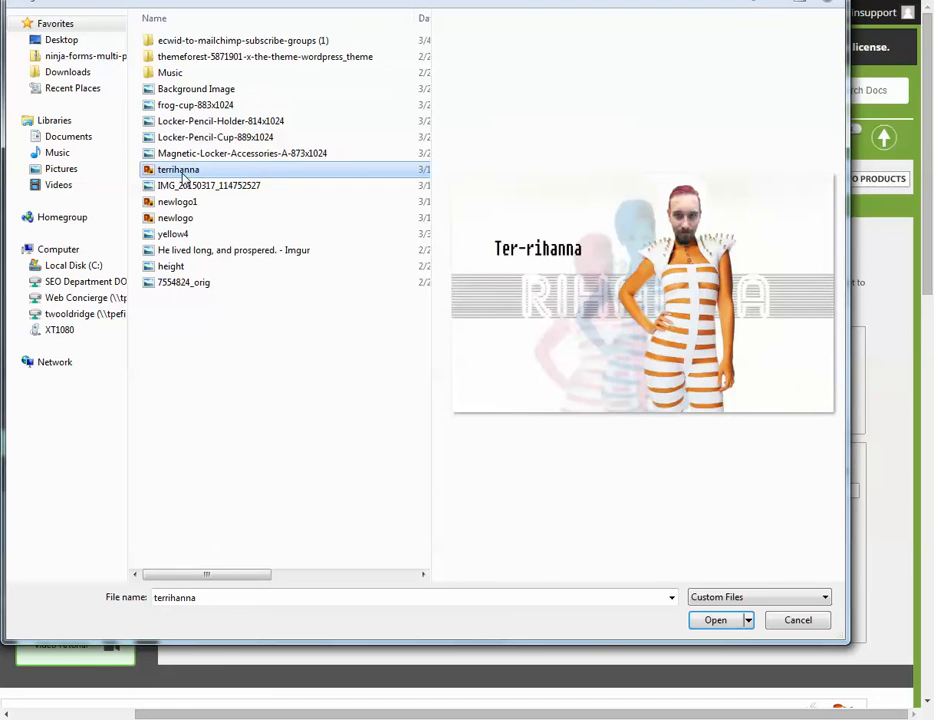
left_click(176, 200)
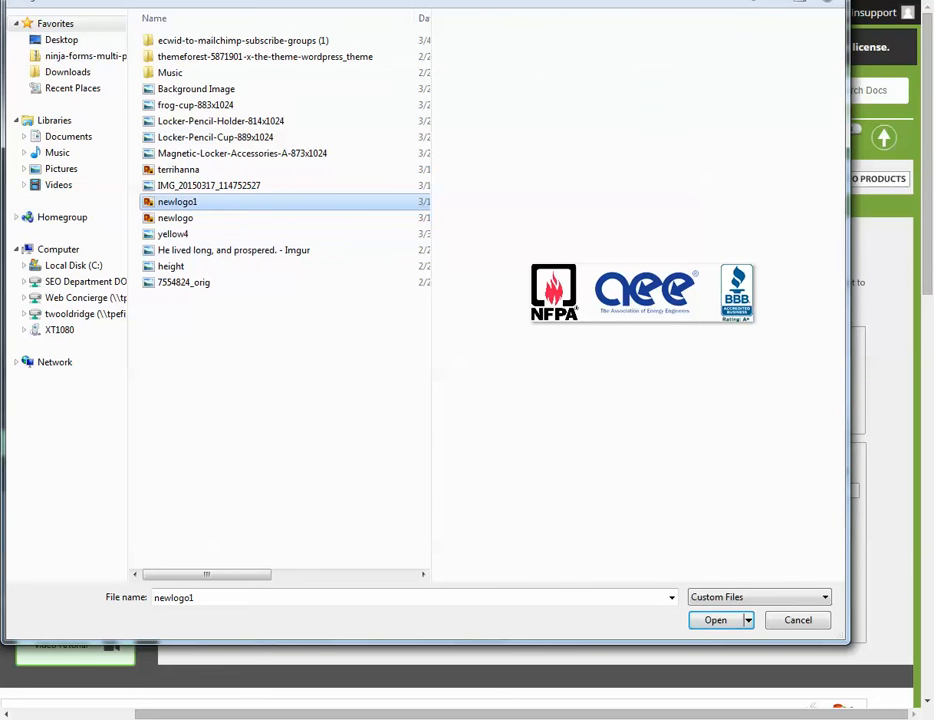
left_click(712, 620)
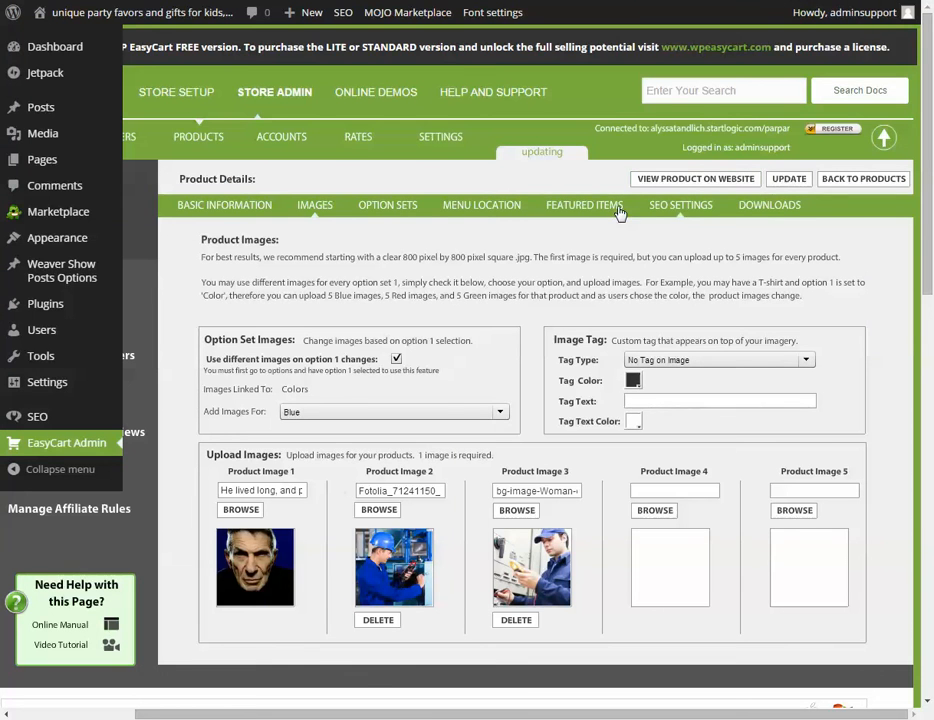
Switch Add Images For back to Red to view its images
left_click(392, 412)
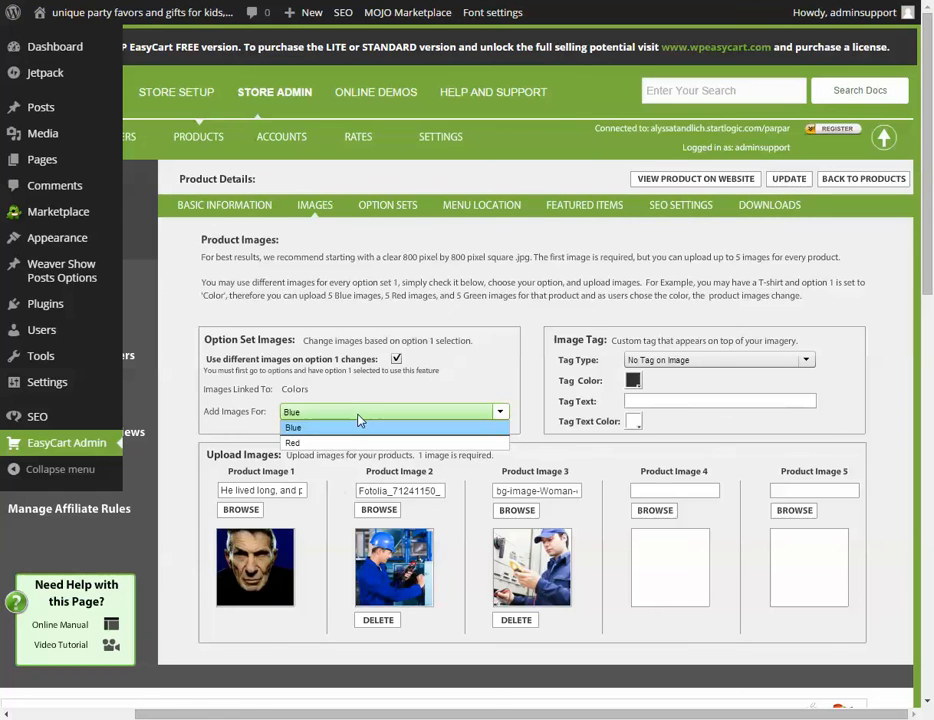
left_click(292, 444)
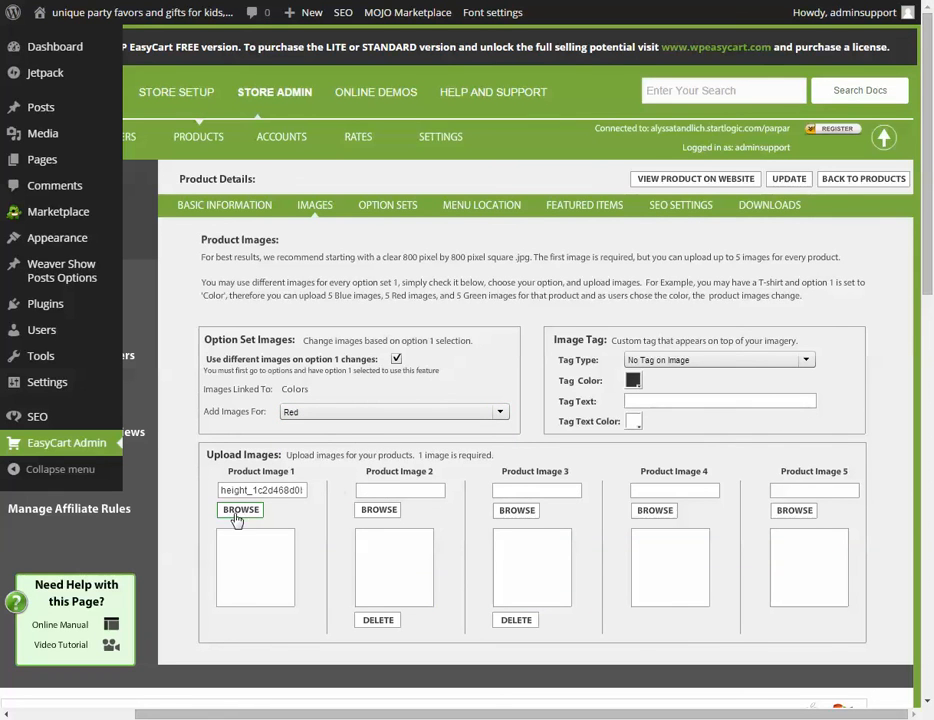
left_click(240, 510)
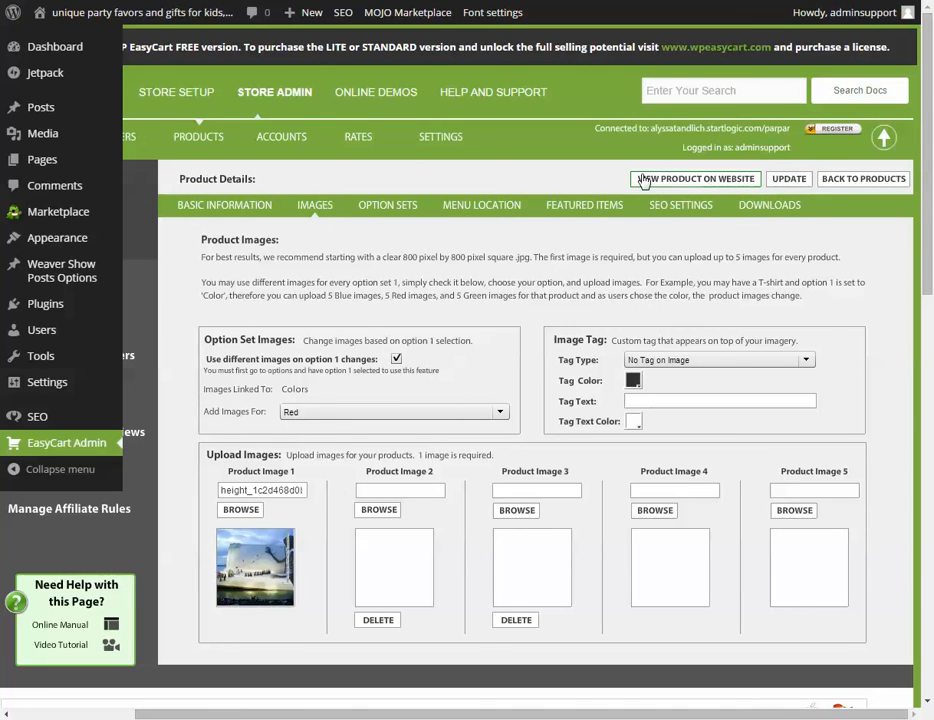
mouse_move(682, 184)
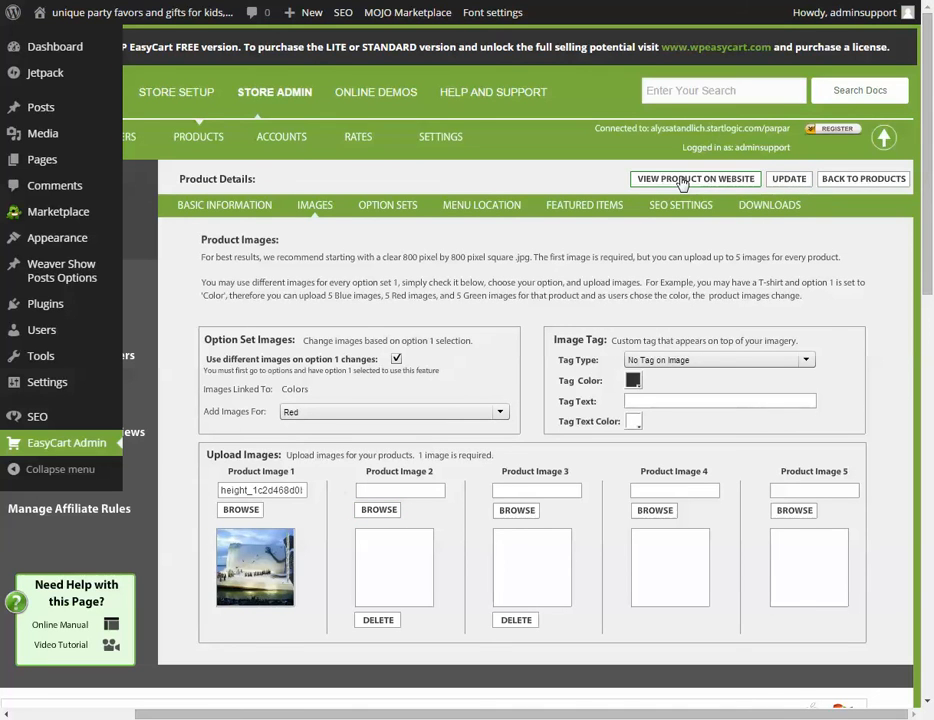
View the product on the live store page
left_click(696, 178)
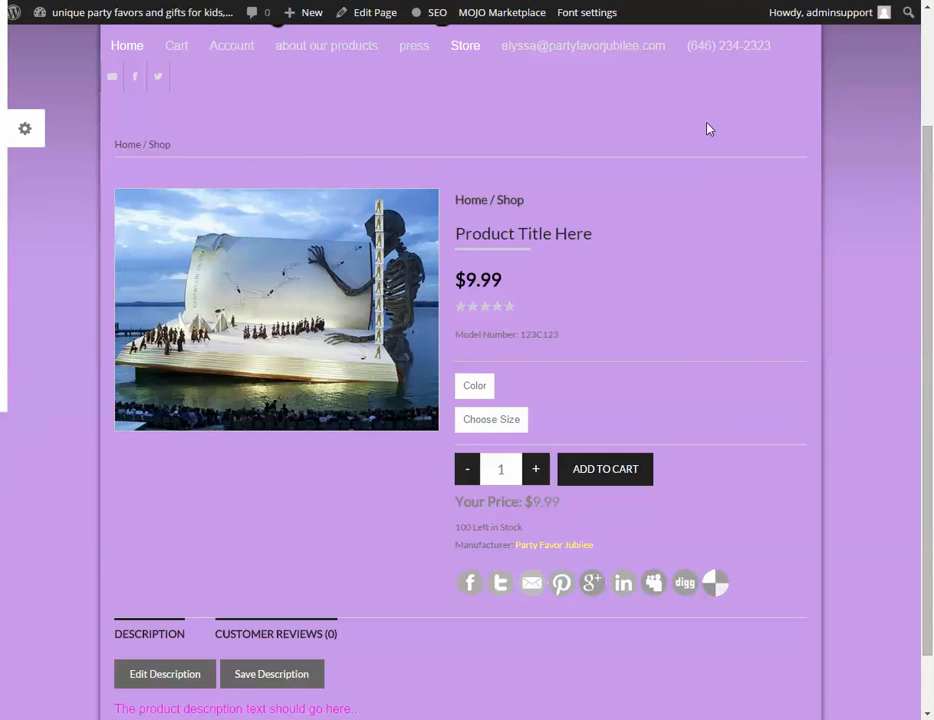
scroll("up", 3)
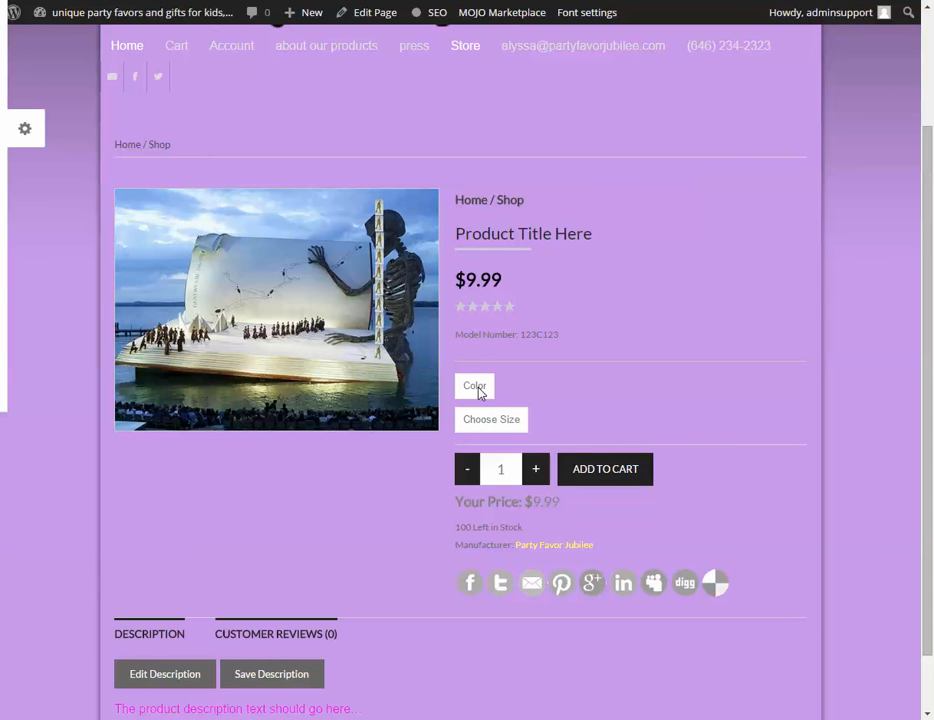
mouse_move(480, 392)
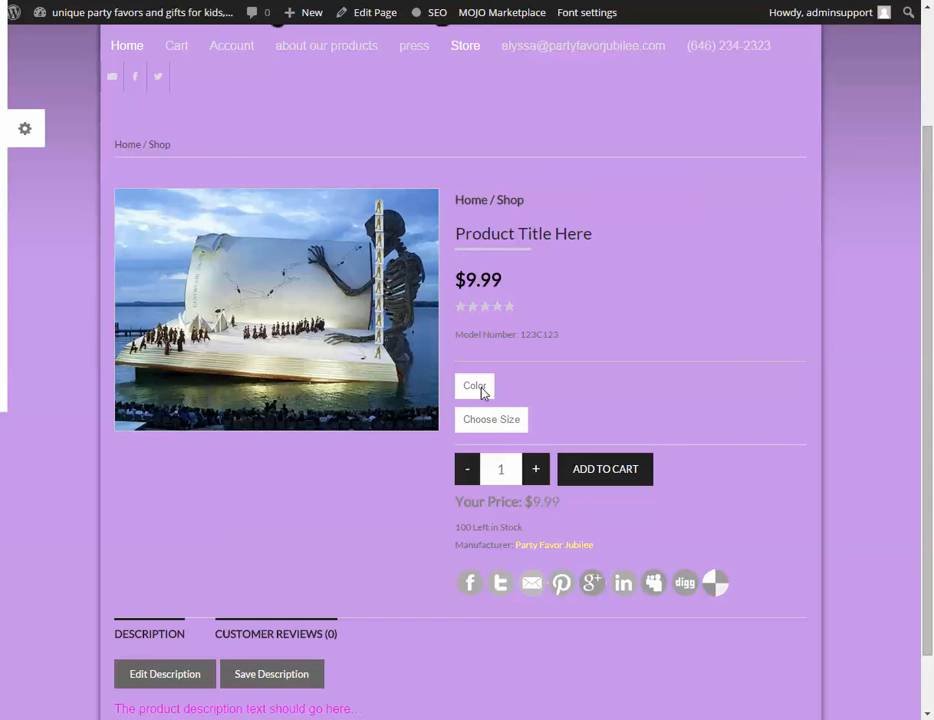
Choose Red, then Blue, confirming Blue shows the portrait with its three thumbnails
left_click(474, 384)
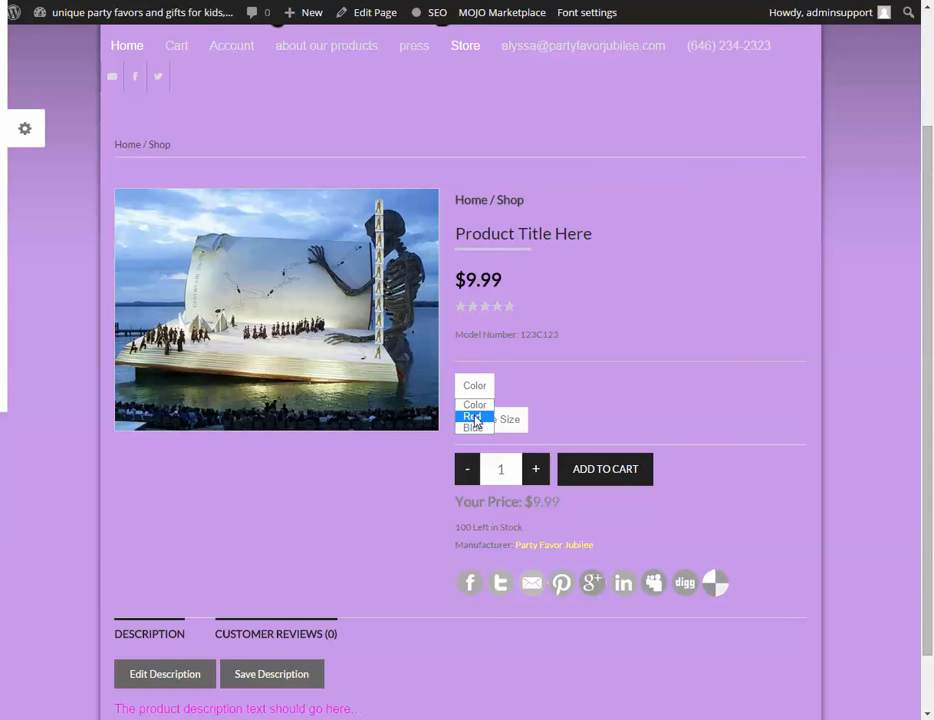
left_click(470, 416)
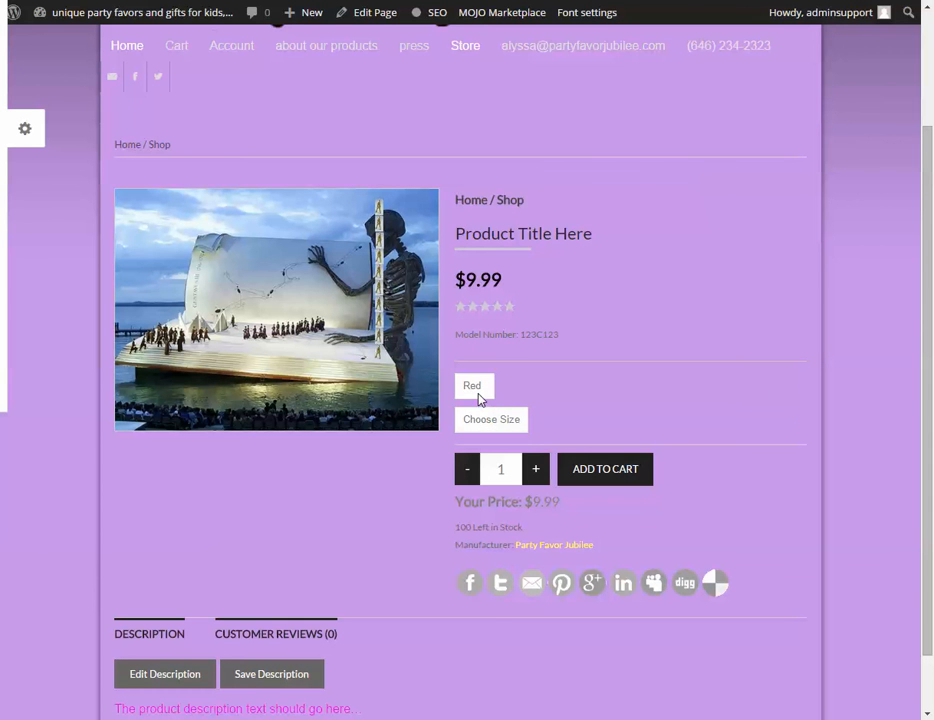
left_click(474, 386)
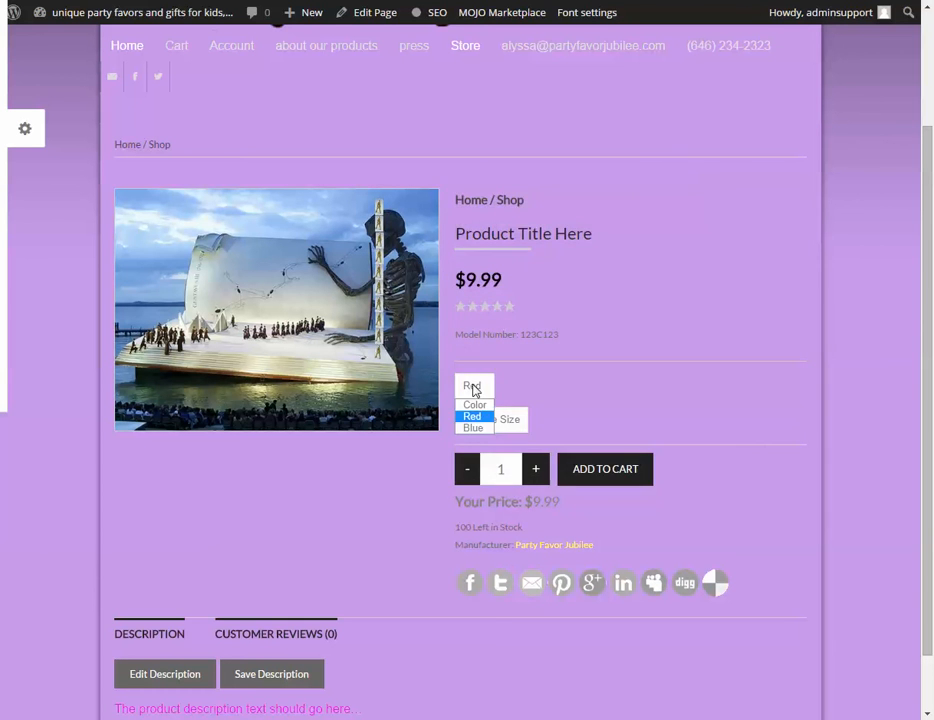
left_click(472, 428)
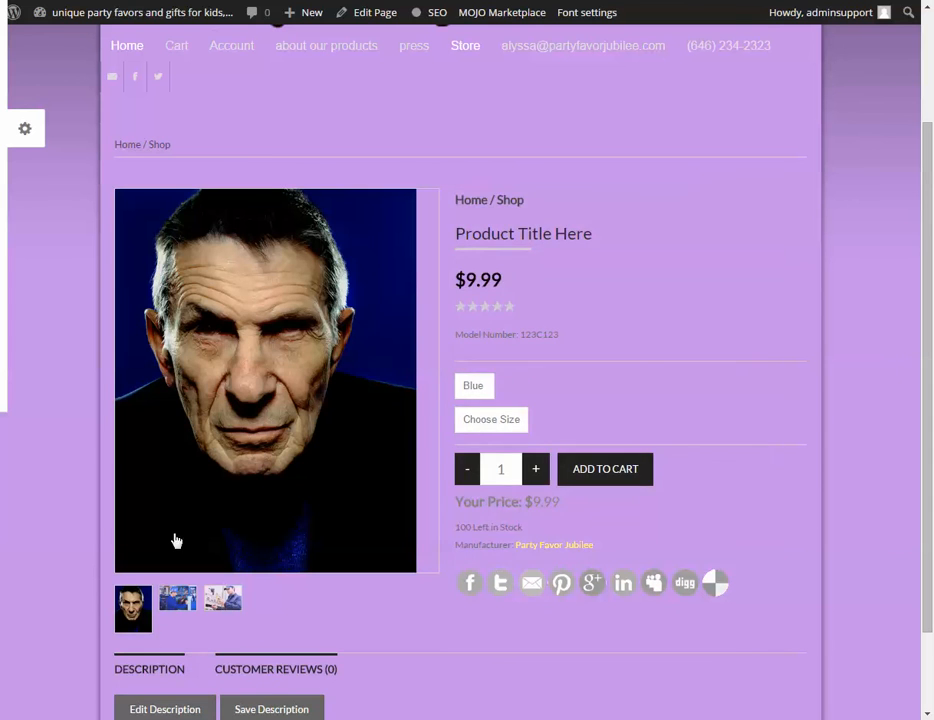
left_click(176, 596)
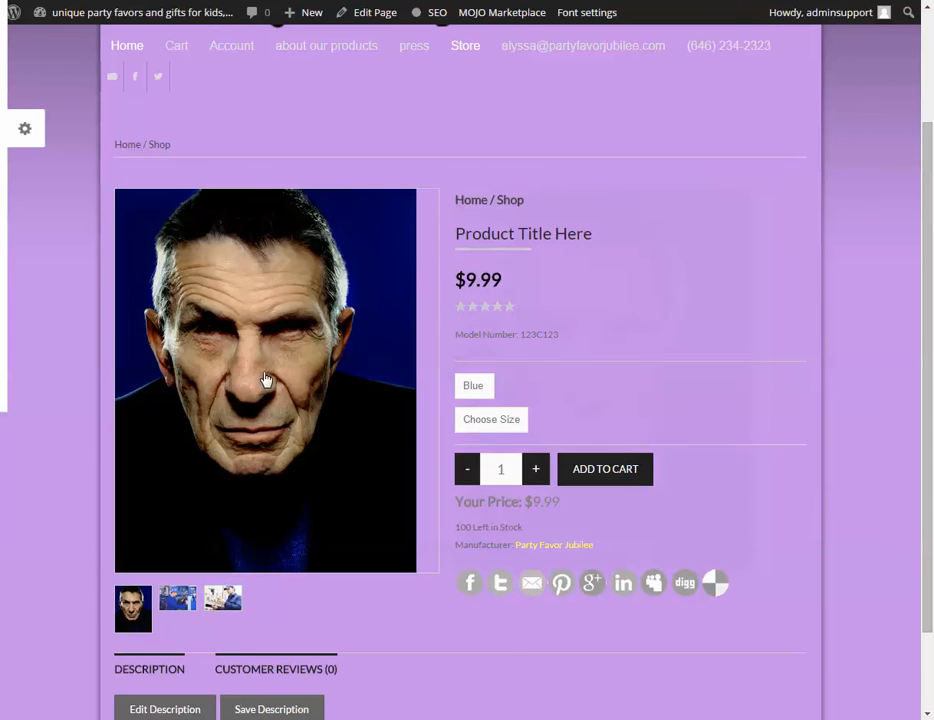
left_click(474, 384)
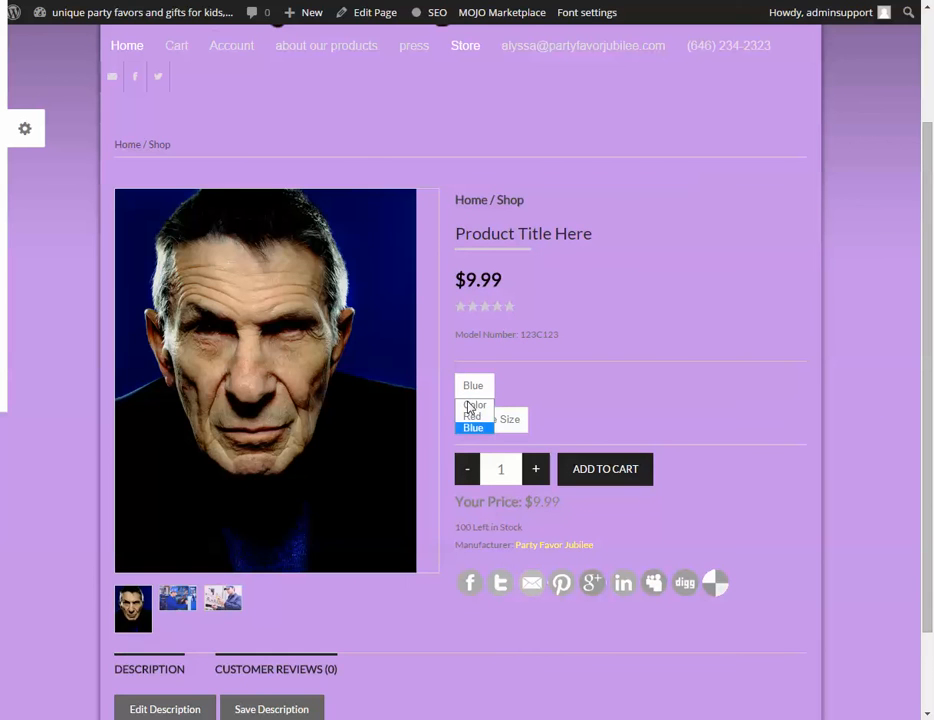